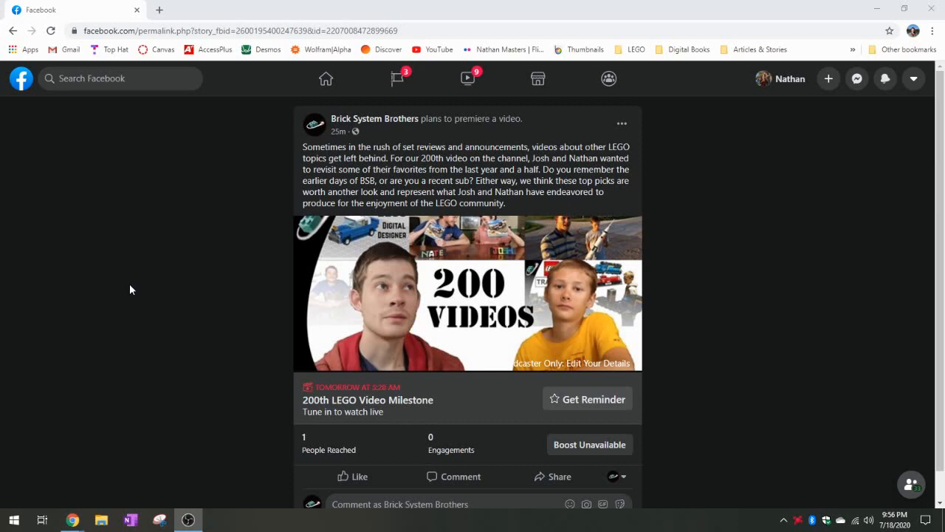
{"action": "mouse_move", "coordinate": [410, 390]}
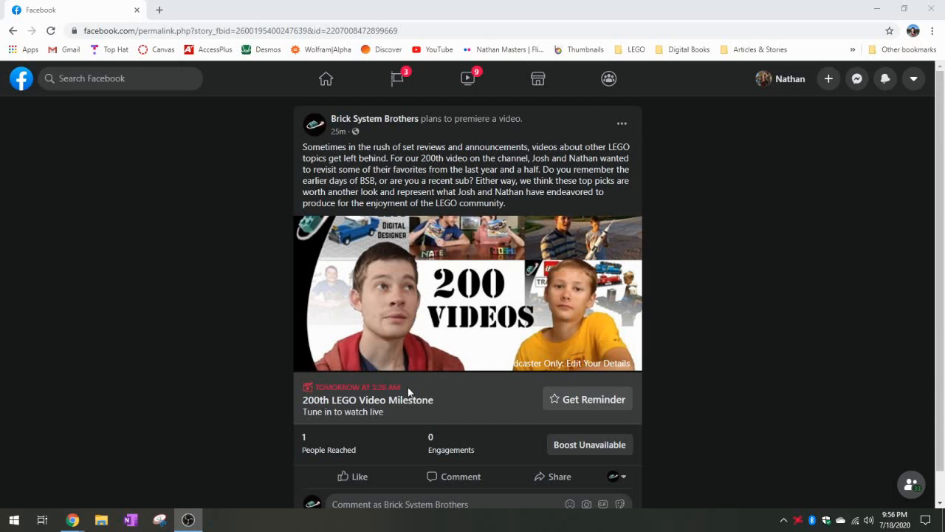
{"action": "mouse_move", "coordinate": [381, 384]}
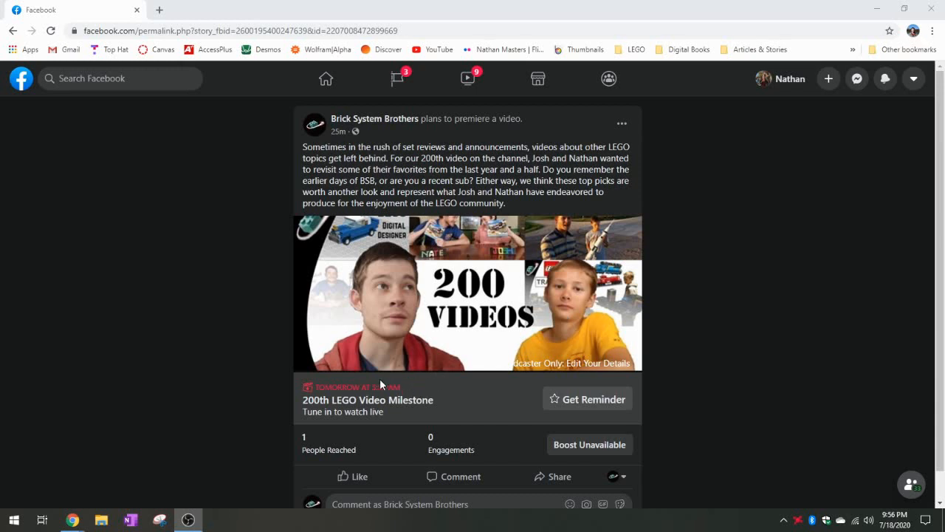
{"action": "mouse_move", "coordinate": [411, 387]}
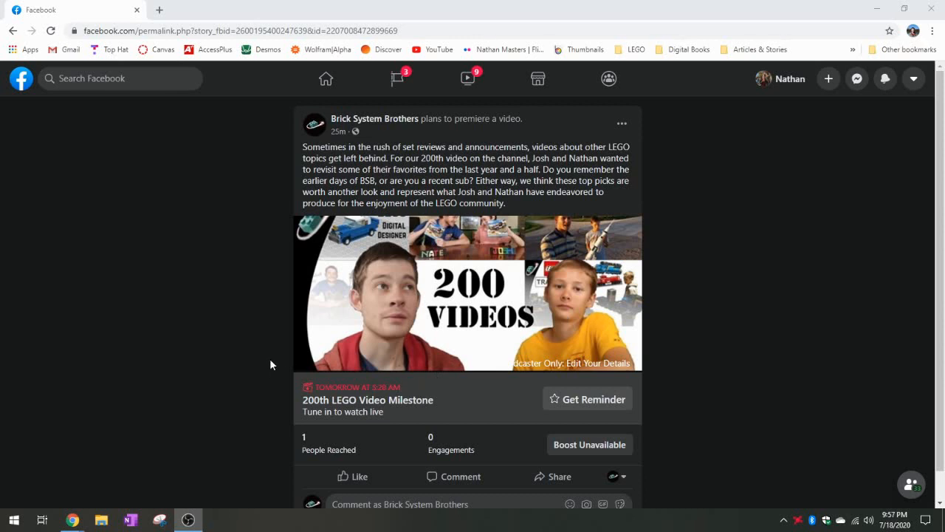
{"action": "mouse_move", "coordinate": [254, 286]}
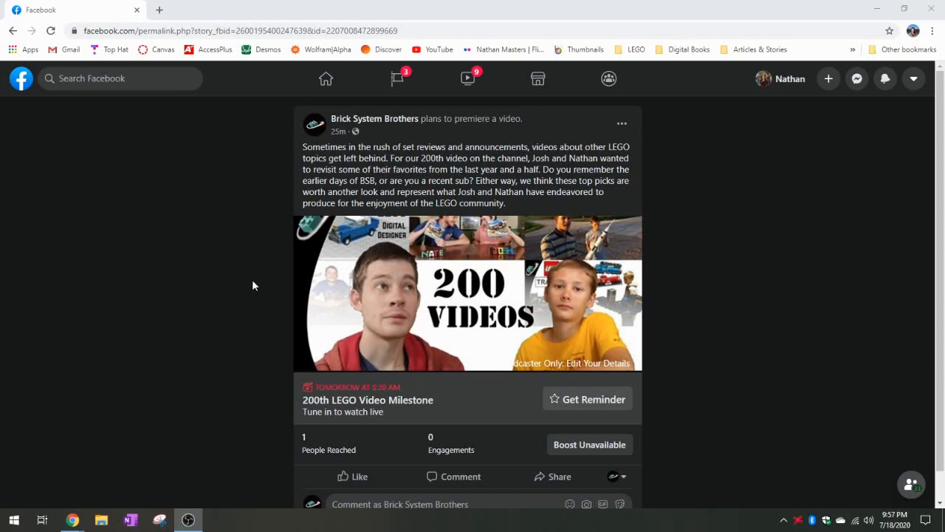
{"action": "mouse_move", "coordinate": [251, 276]}
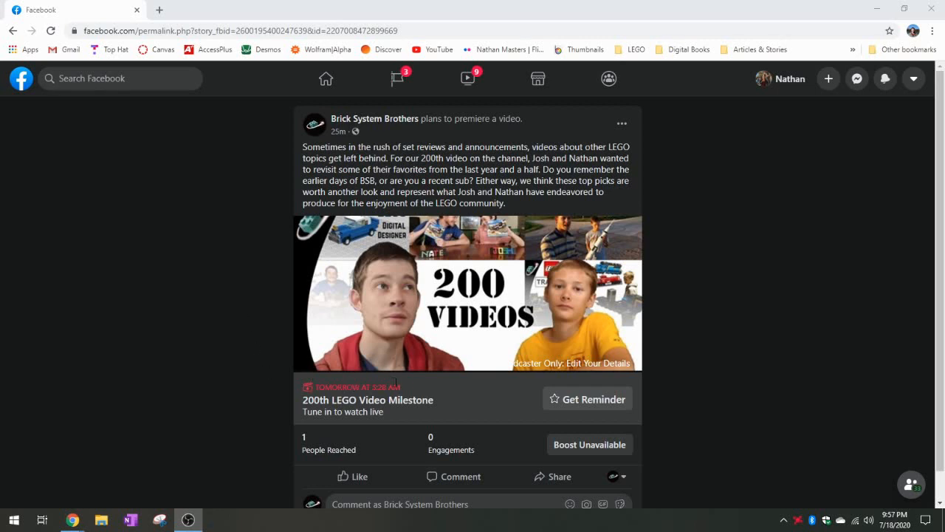
{"action": "mouse_move", "coordinate": [238, 356]}
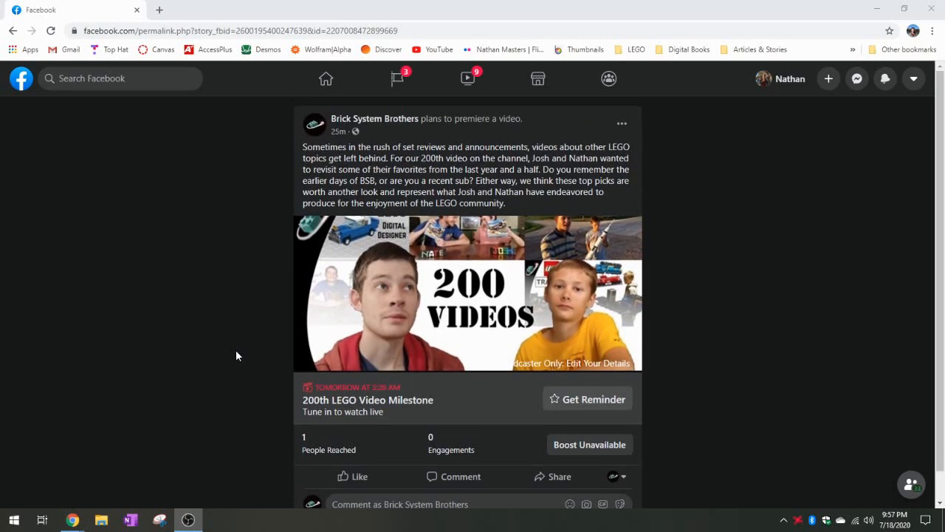
{"action": "mouse_move", "coordinate": [248, 199]}
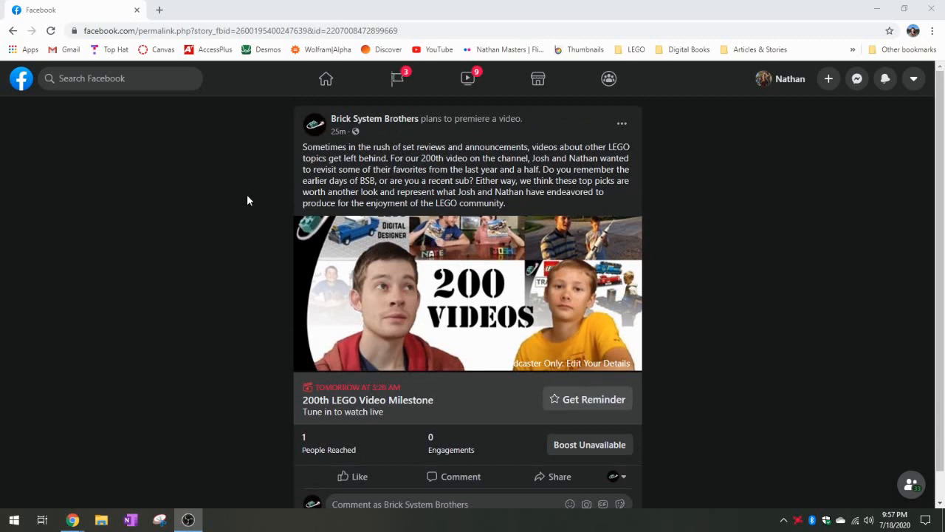
- Open the Edit Post dialog for the 200th LEGO Video Milestone premiere post from its ... menu
{"action": "left_click", "coordinate": [621, 124]}
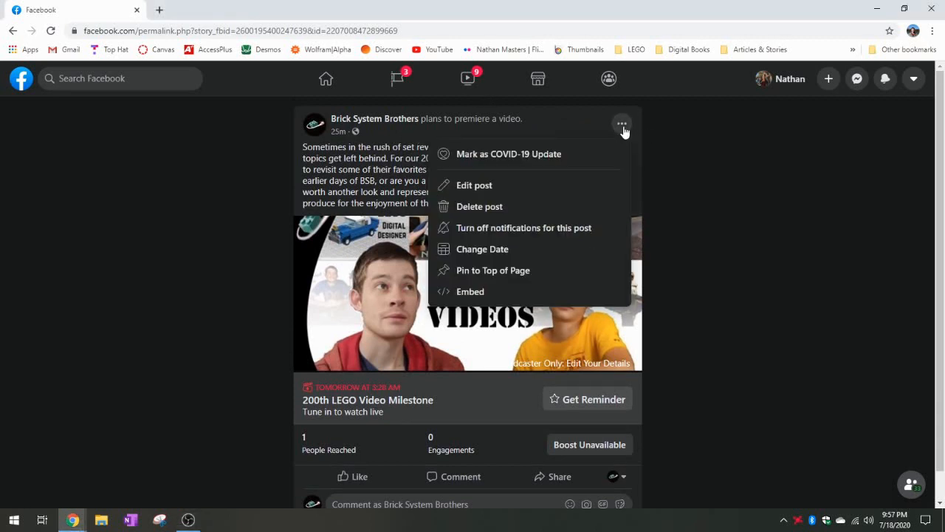
{"action": "left_click", "coordinate": [475, 184]}
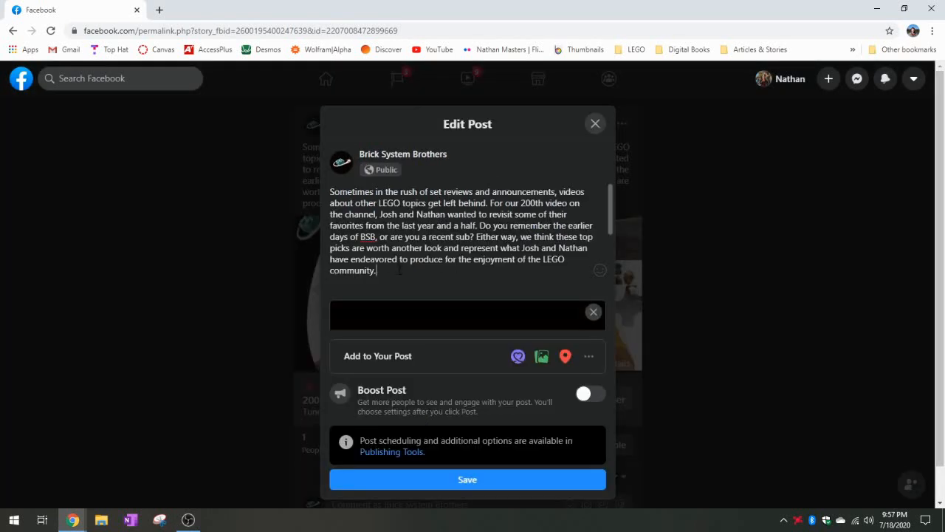
{"action": "scroll", "scroll_direction": "down", "scroll_amount": 3}
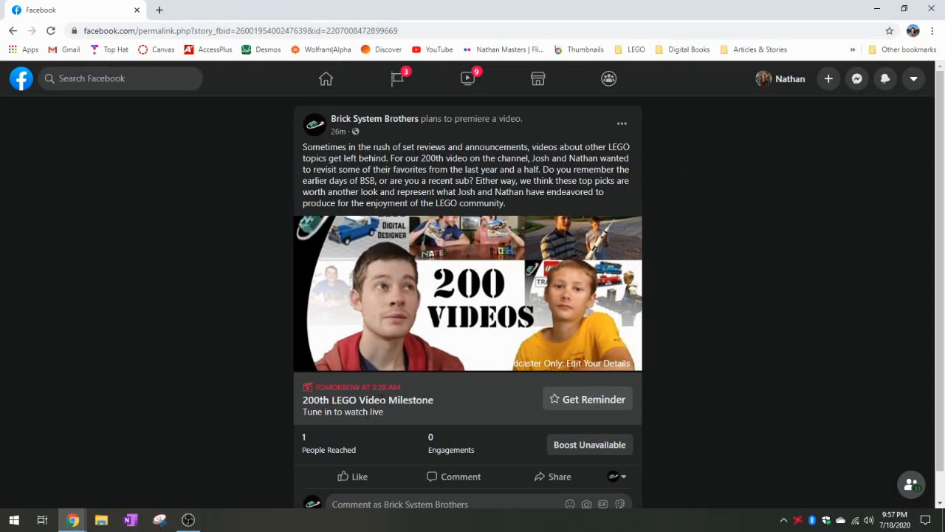
{"action": "mouse_move", "coordinate": [293, 390]}
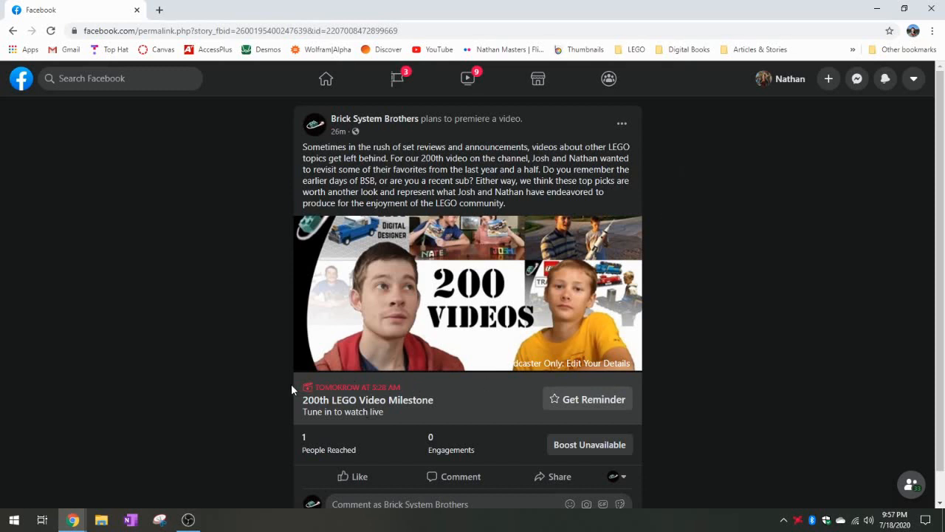
{"action": "mouse_move", "coordinate": [216, 369]}
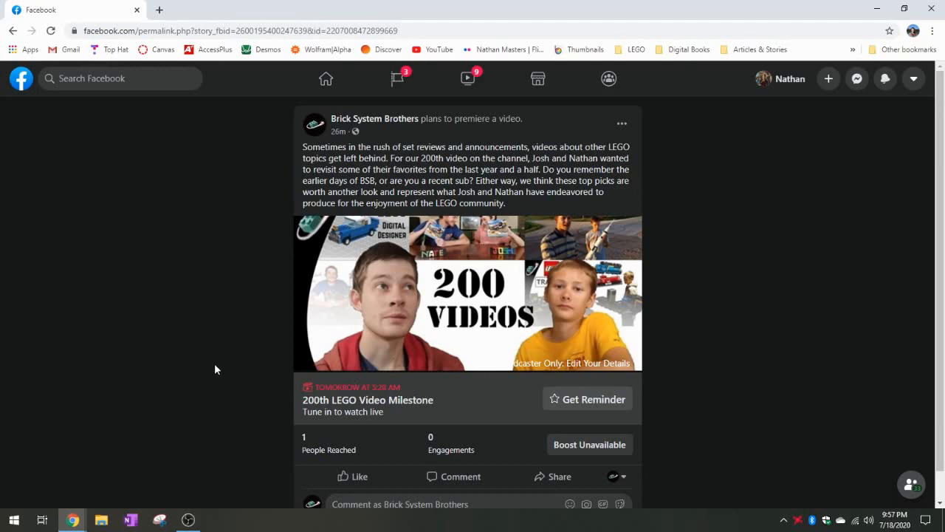
{"action": "scroll", "scroll_direction": "down", "scroll_amount": 3}
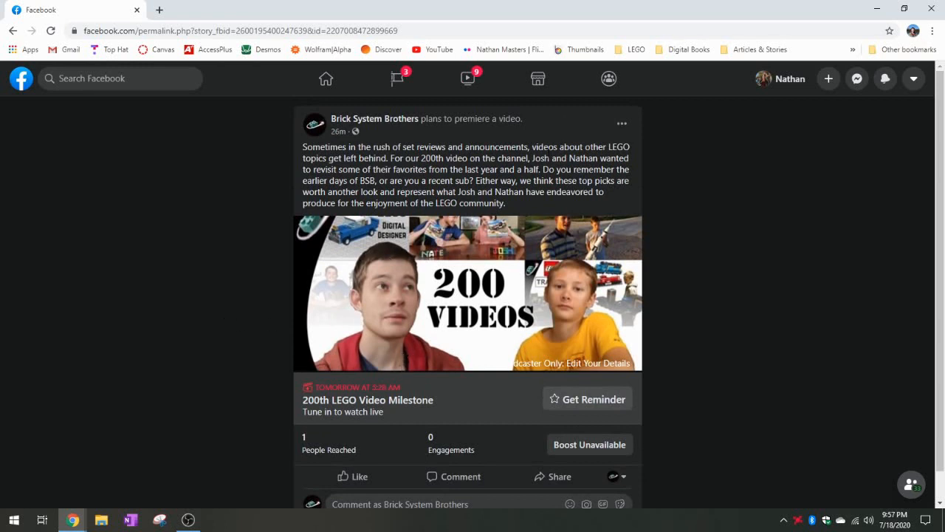
- Reopen the premiere post's editing window via its options menu again
{"action": "left_click", "coordinate": [622, 124]}
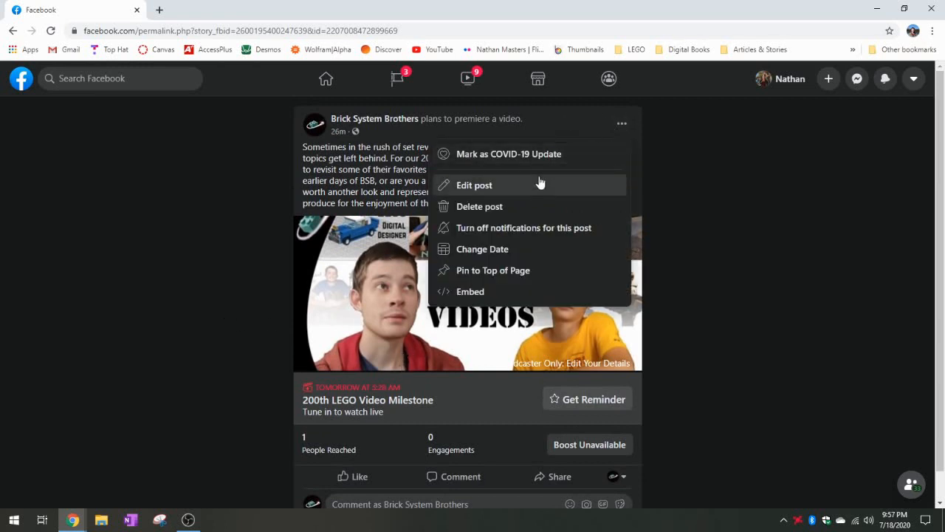
{"action": "left_click", "coordinate": [474, 184]}
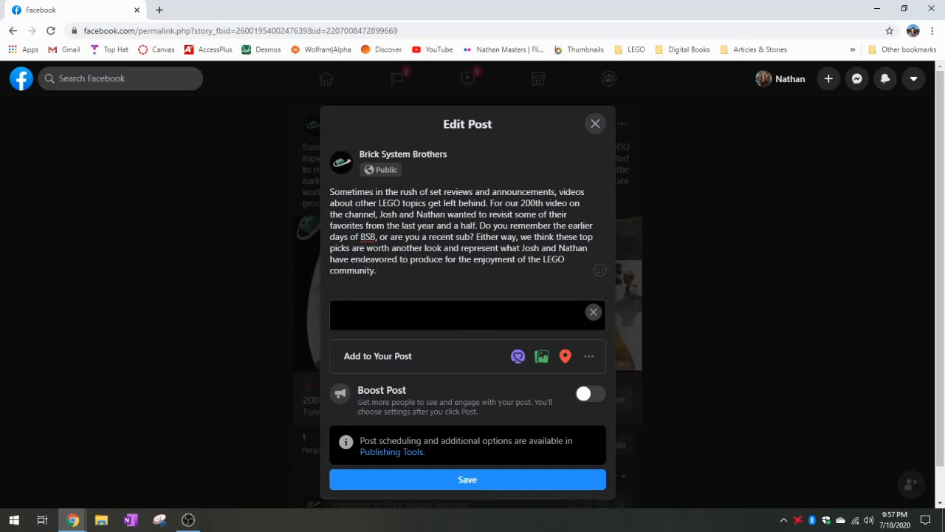
{"action": "mouse_move", "coordinate": [440, 455]}
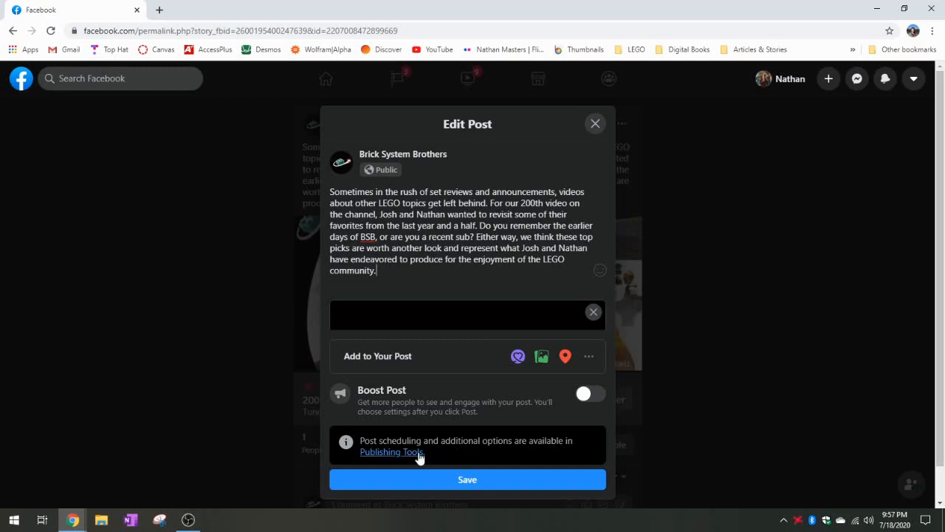
{"action": "mouse_move", "coordinate": [396, 452]}
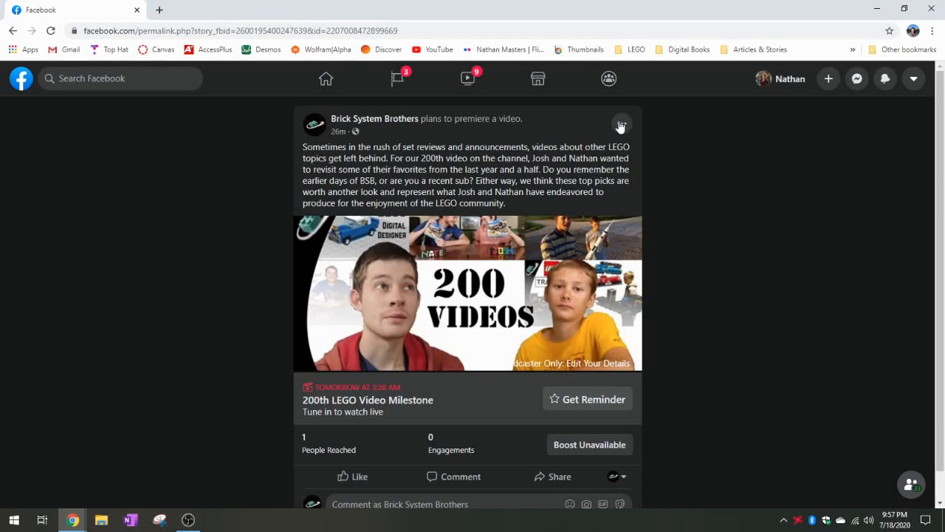
{"action": "left_click", "coordinate": [620, 124]}
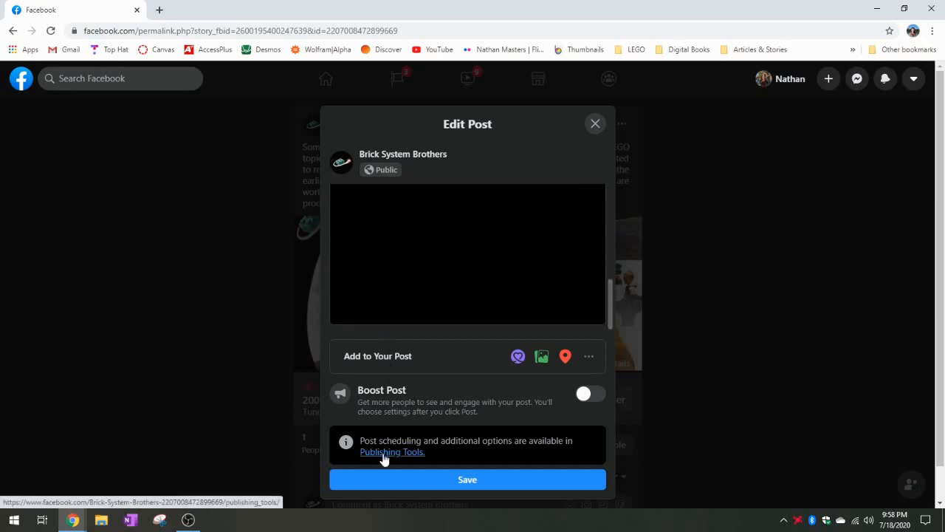
- Go to the page's Publishing Tools and open Creator Studio from the sidebar
{"action": "left_click", "coordinate": [393, 452]}
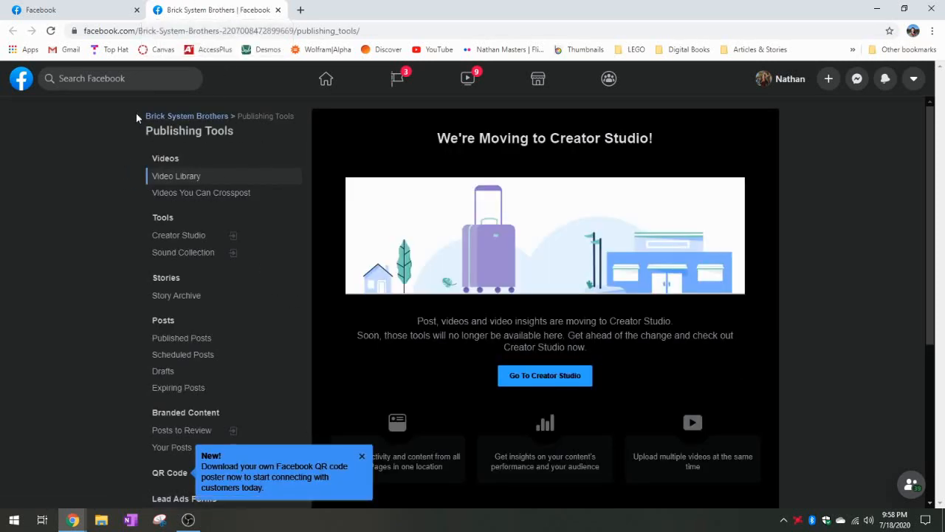
{"action": "mouse_move", "coordinate": [236, 116]}
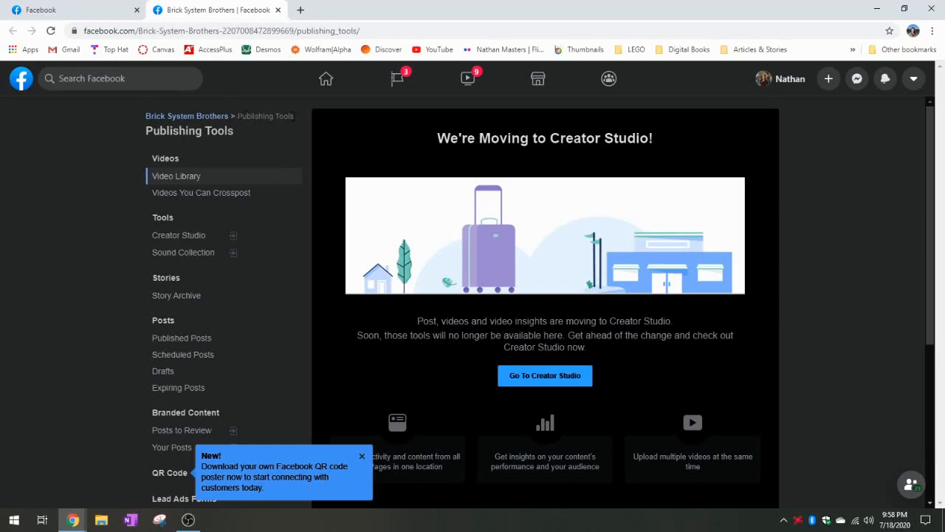
{"action": "mouse_move", "coordinate": [250, 148]}
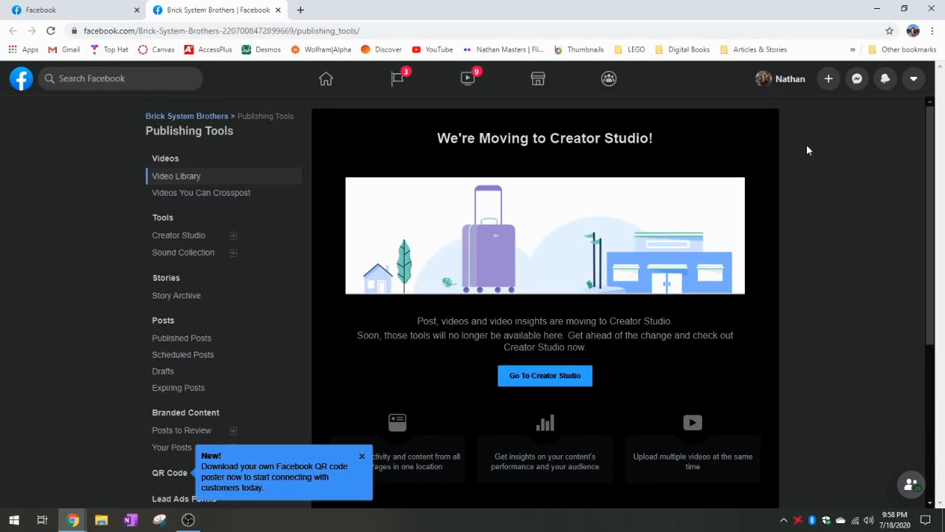
{"action": "mouse_move", "coordinate": [182, 436]}
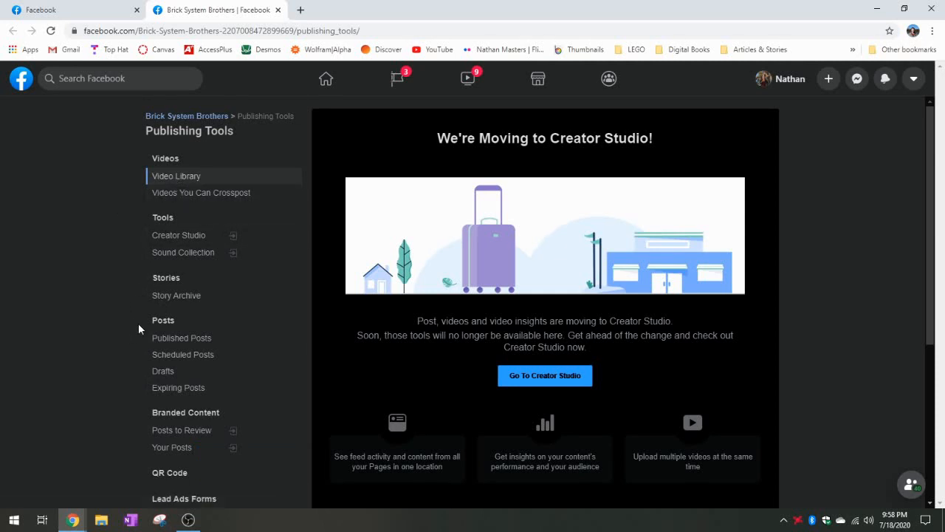
{"action": "mouse_move", "coordinate": [183, 251]}
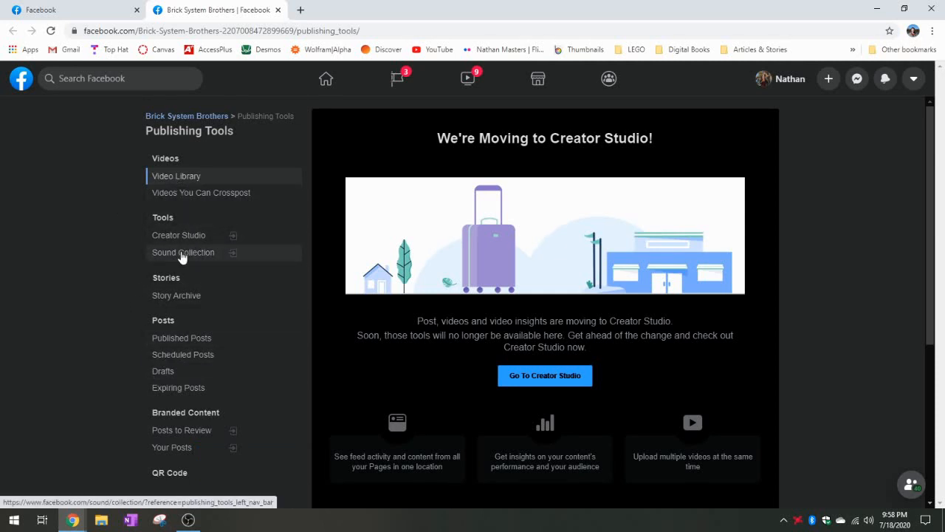
{"action": "mouse_move", "coordinate": [177, 235]}
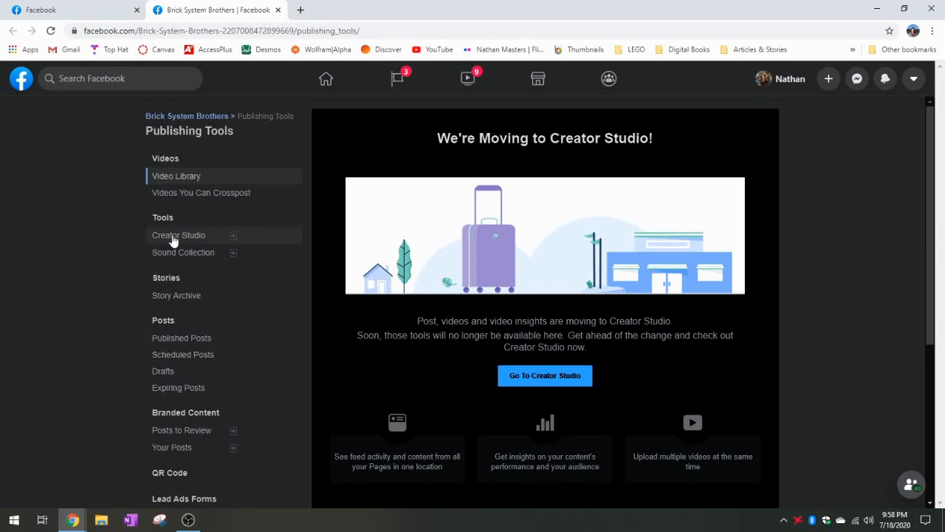
{"action": "left_click", "coordinate": [177, 235]}
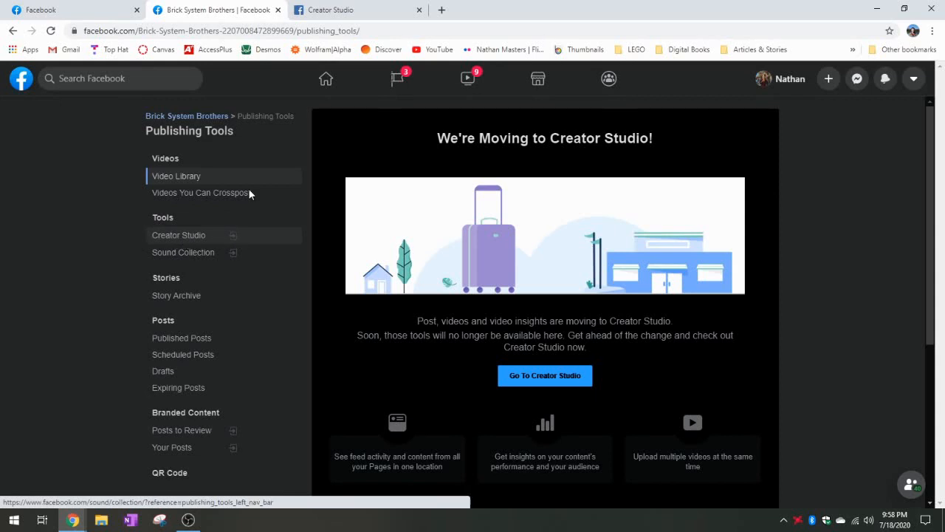
- Switch to the newly opened Creator Studio tab for Brick System Brothers
{"action": "left_click", "coordinate": [358, 9]}
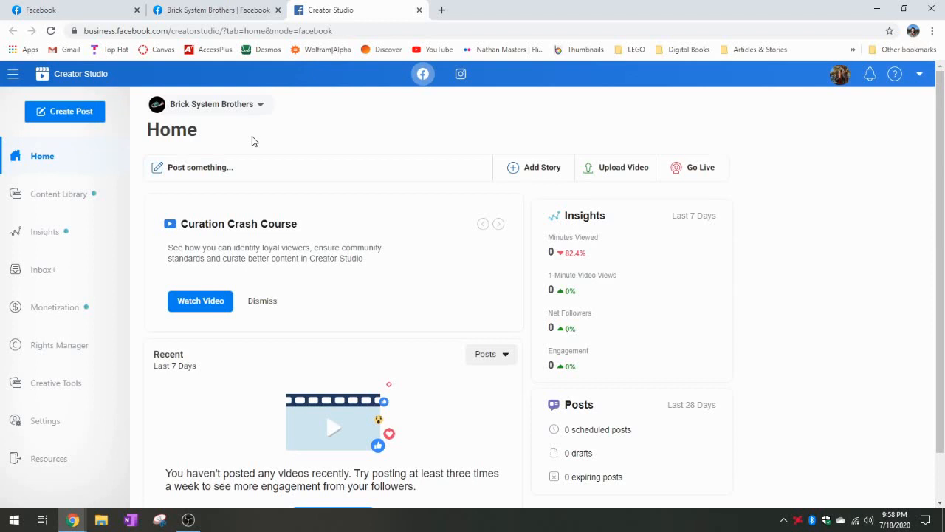
{"action": "mouse_move", "coordinate": [726, 117]}
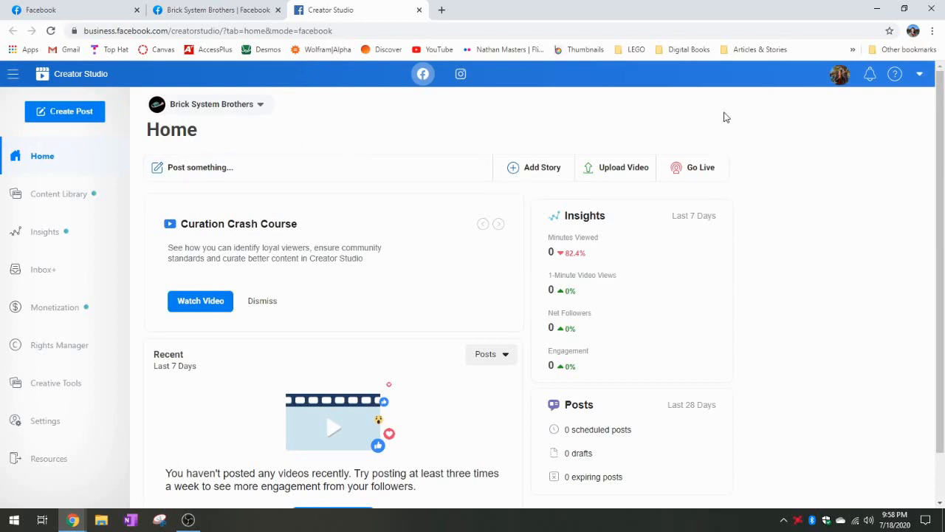
{"action": "mouse_move", "coordinate": [316, 133]}
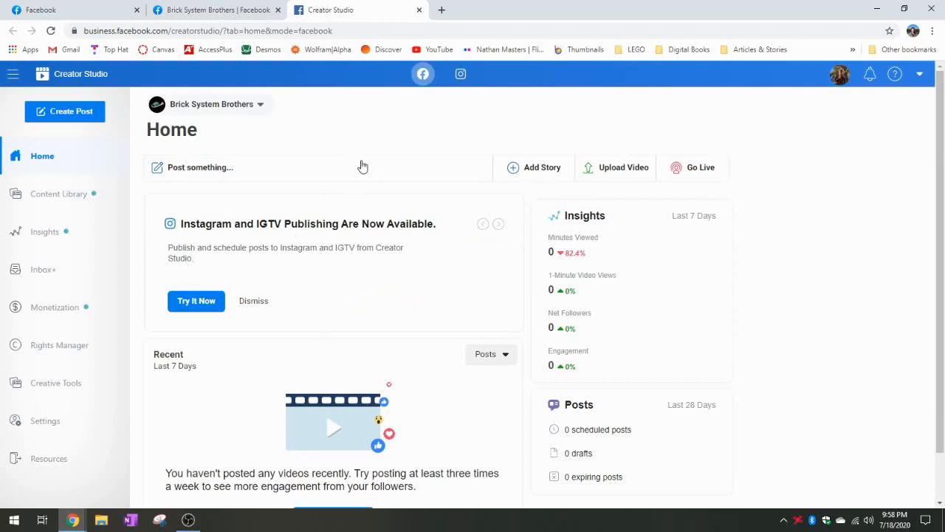
{"action": "mouse_move", "coordinate": [289, 124]}
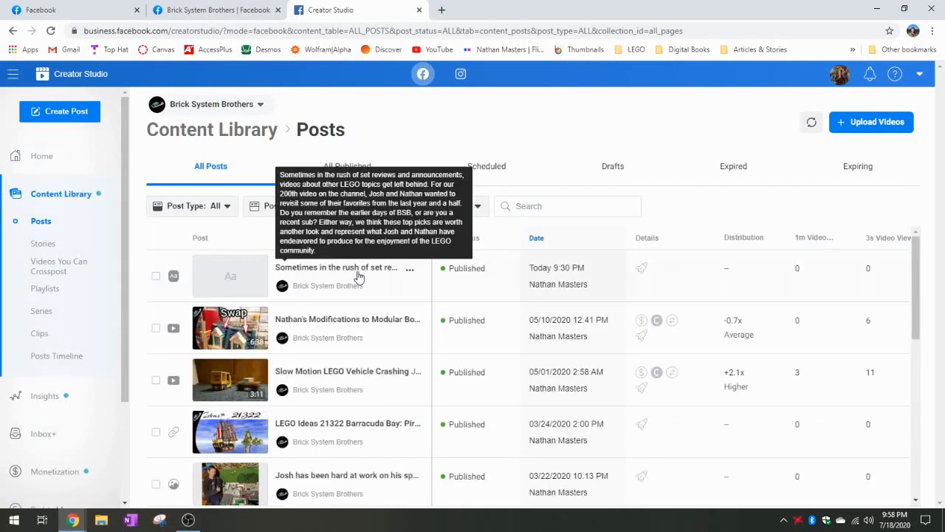
{"action": "mouse_move", "coordinate": [383, 272]}
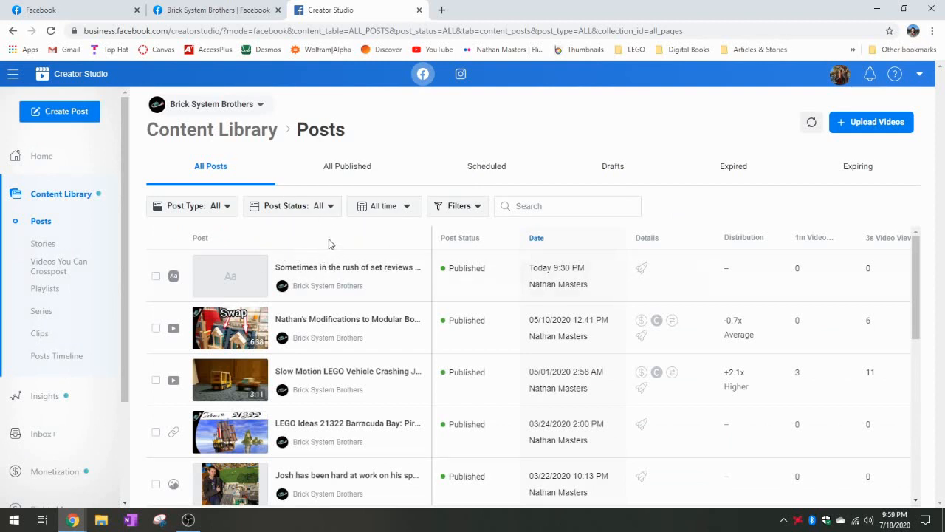
{"action": "left_click", "coordinate": [155, 275]}
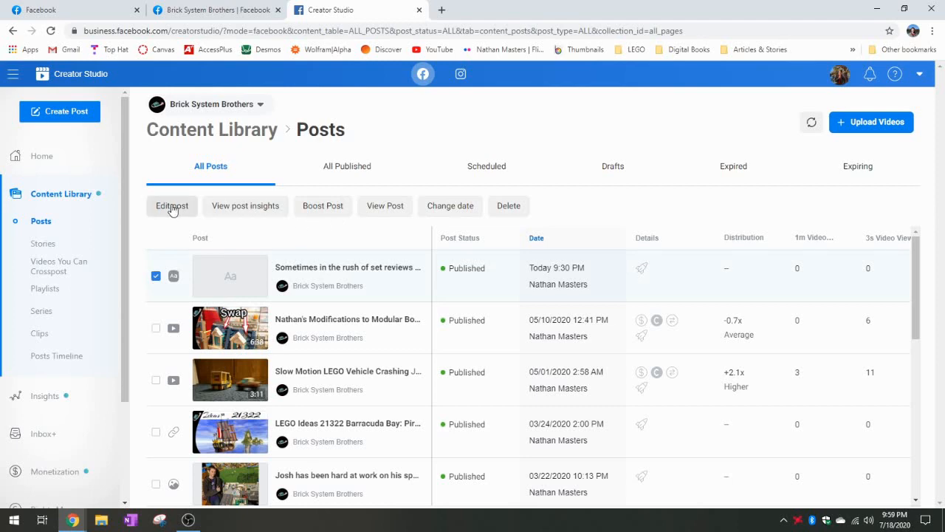
{"action": "left_click", "coordinate": [171, 205]}
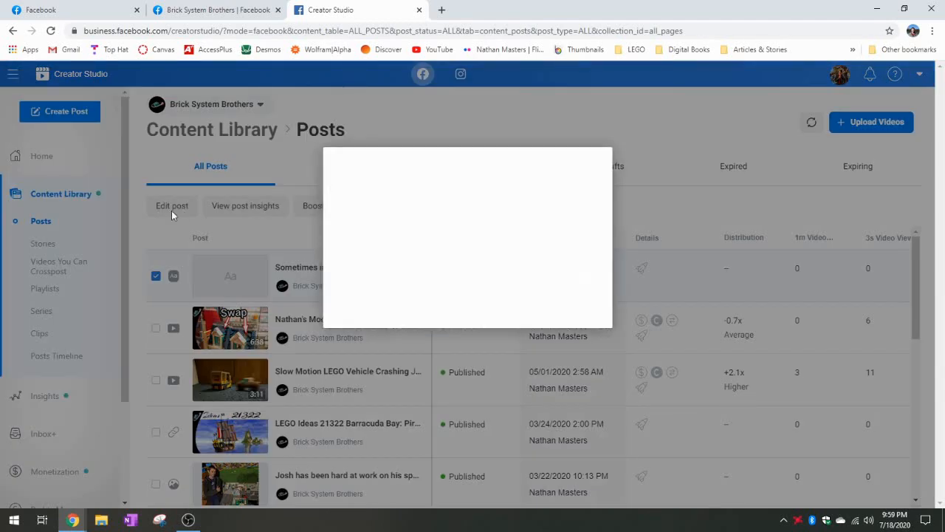
{"action": "left_click", "coordinate": [171, 206]}
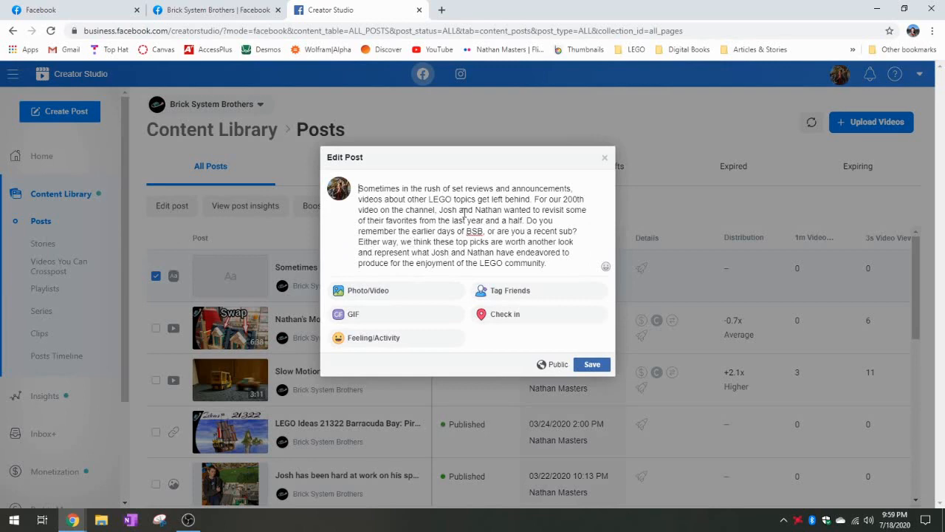
{"action": "mouse_move", "coordinate": [605, 158]}
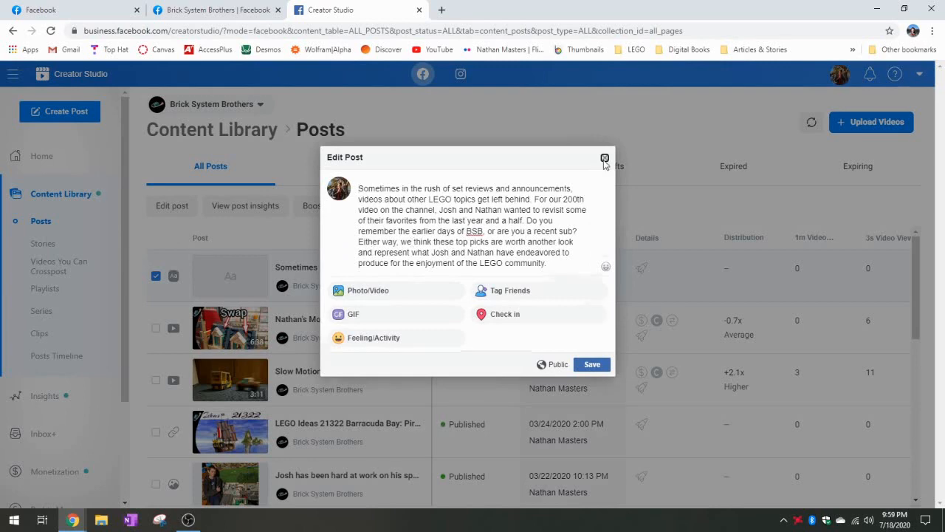
{"action": "left_click", "coordinate": [605, 158]}
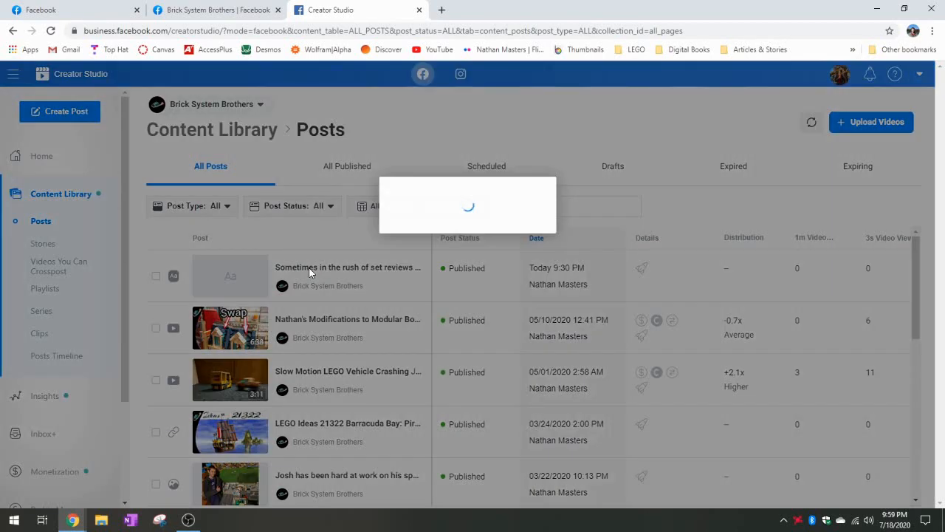
- Open the premiere post's Post Details, close the unchanged Facebook edit dialog, and return to Creator Studio
{"action": "left_click", "coordinate": [349, 266]}
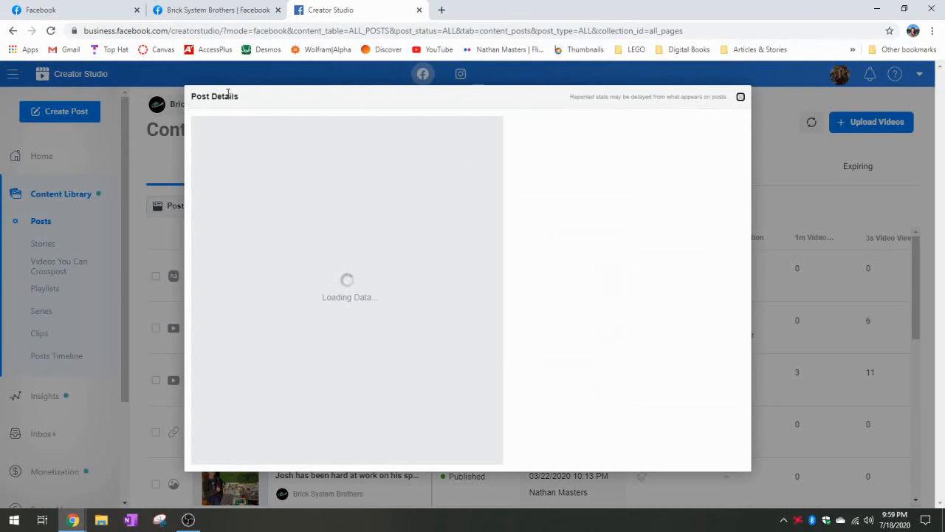
{"action": "mouse_move", "coordinate": [517, 121]}
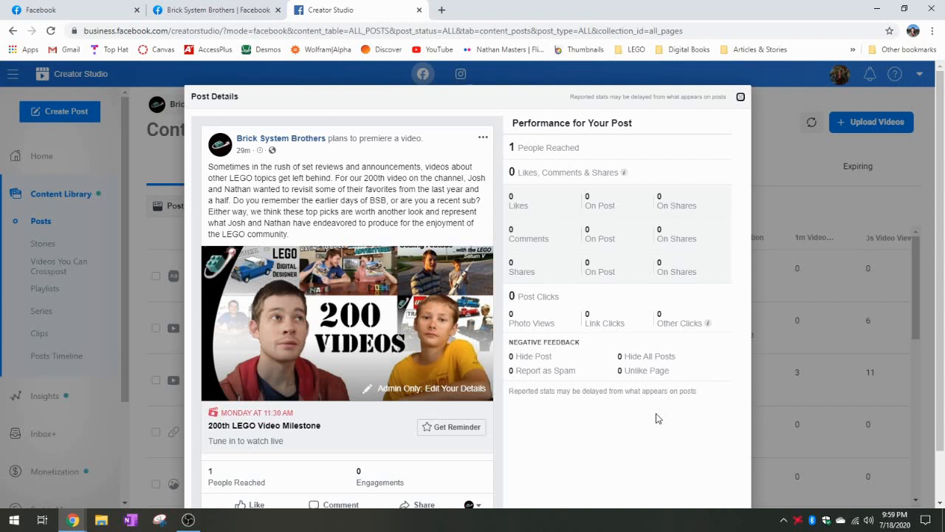
{"action": "mouse_move", "coordinate": [662, 124]}
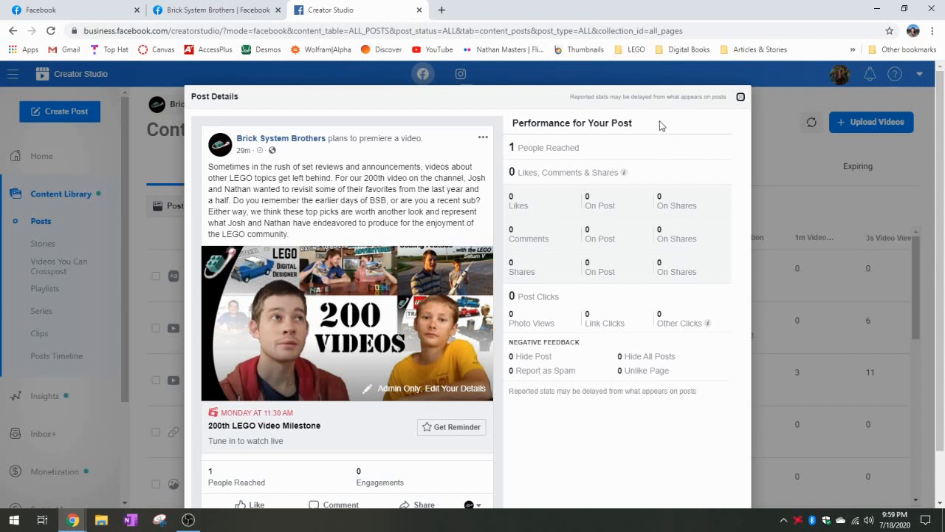
{"action": "mouse_move", "coordinate": [655, 124]}
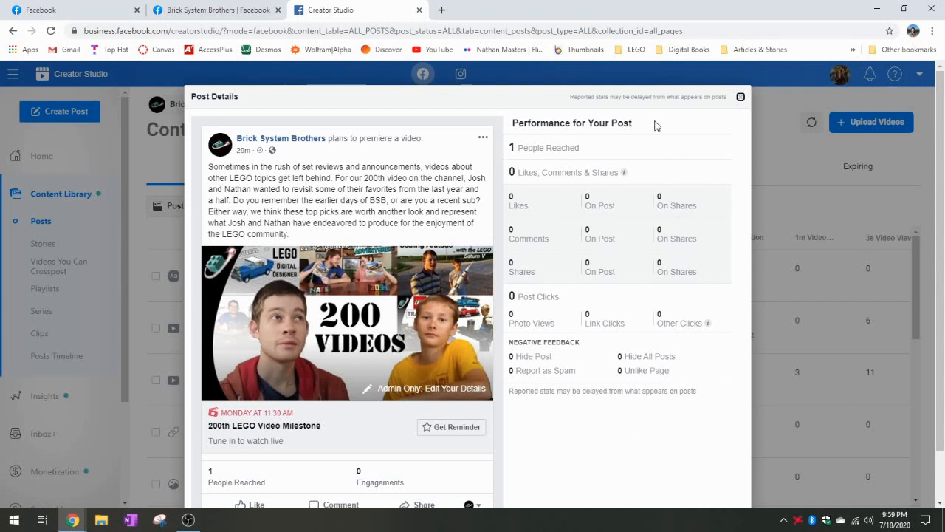
{"action": "mouse_move", "coordinate": [652, 206]}
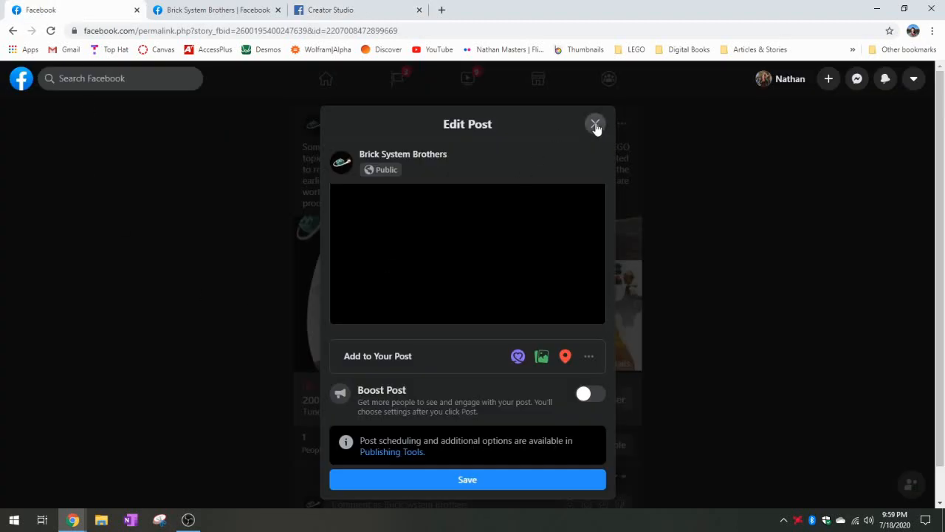
{"action": "left_click", "coordinate": [597, 125]}
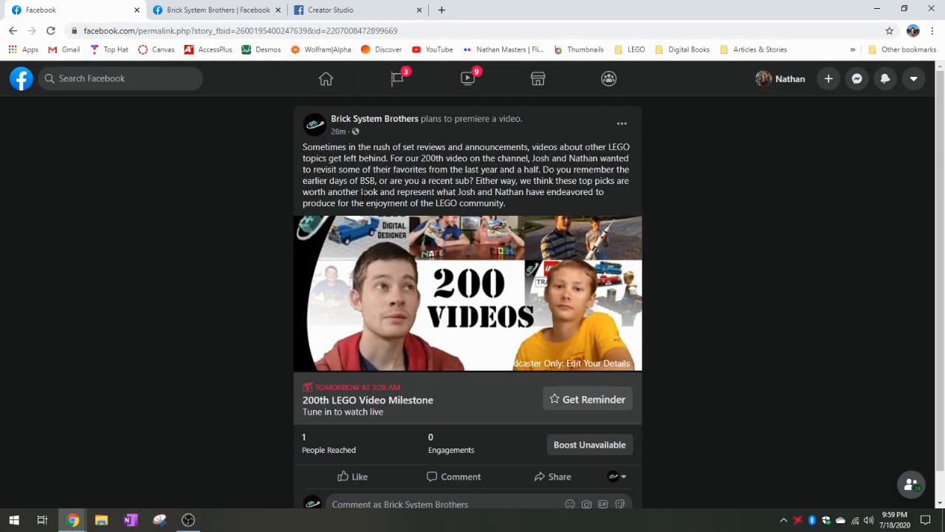
{"action": "mouse_move", "coordinate": [337, 9]}
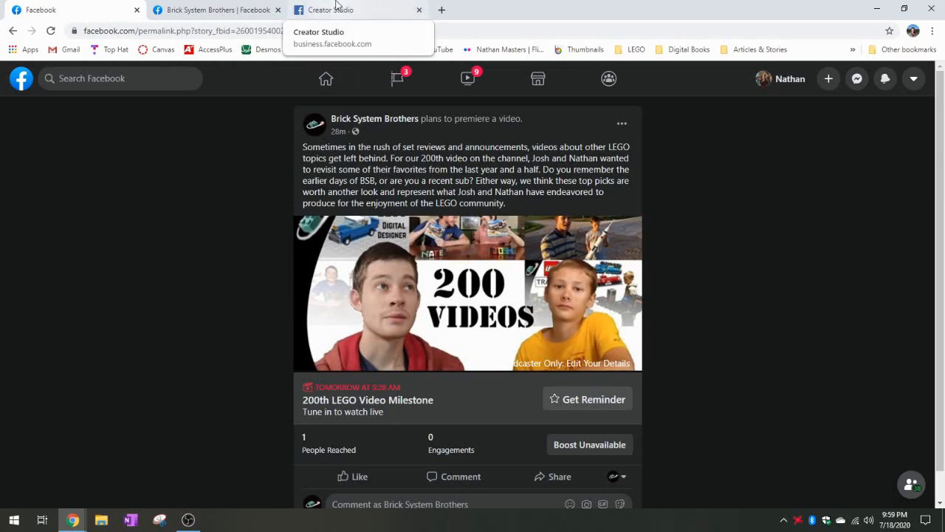
{"action": "left_click", "coordinate": [358, 9]}
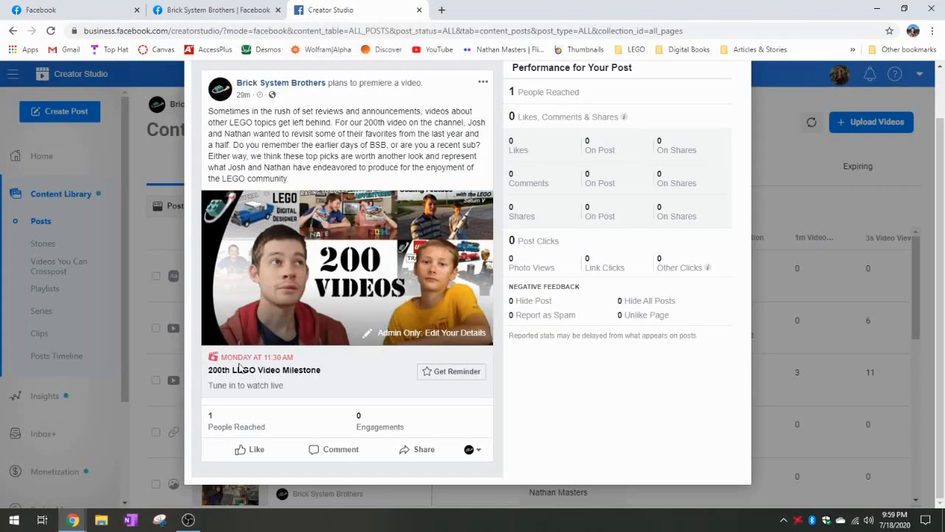
{"action": "mouse_move", "coordinate": [249, 370]}
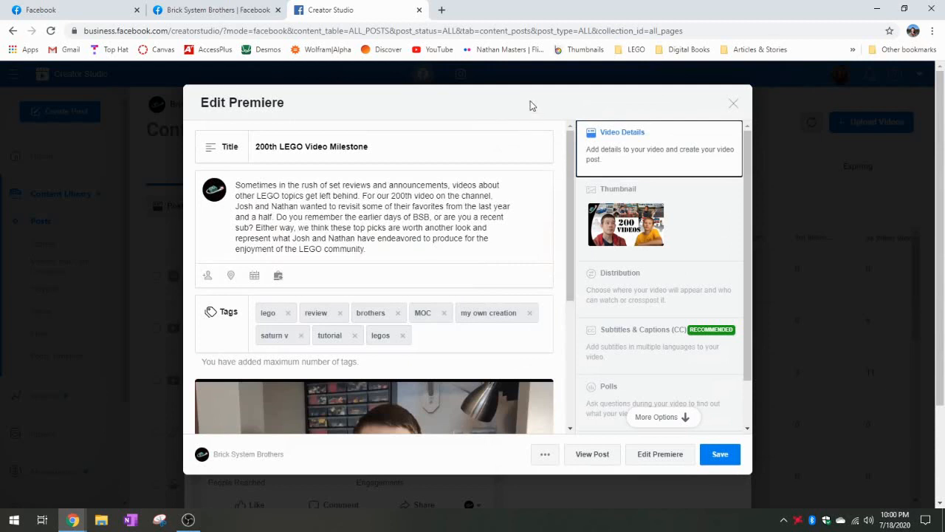
{"action": "mouse_move", "coordinate": [559, 132]}
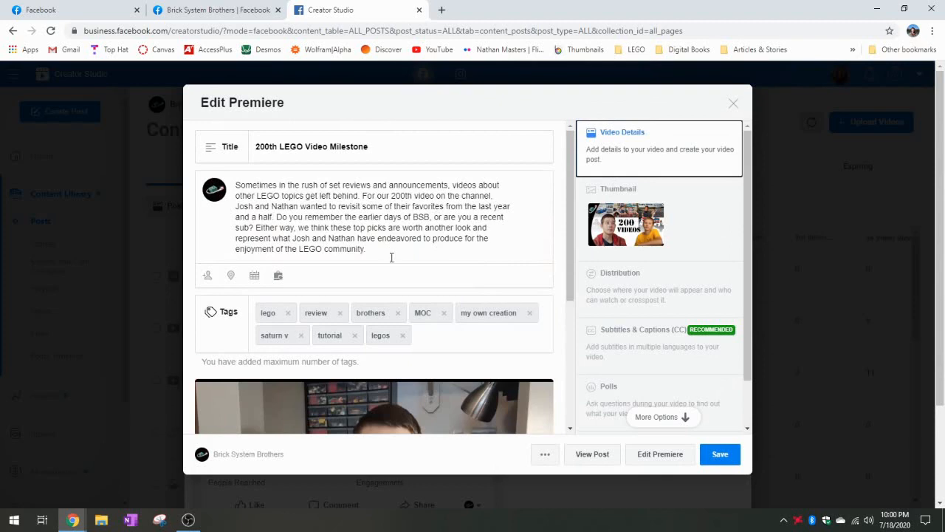
{"action": "mouse_move", "coordinate": [556, 195]}
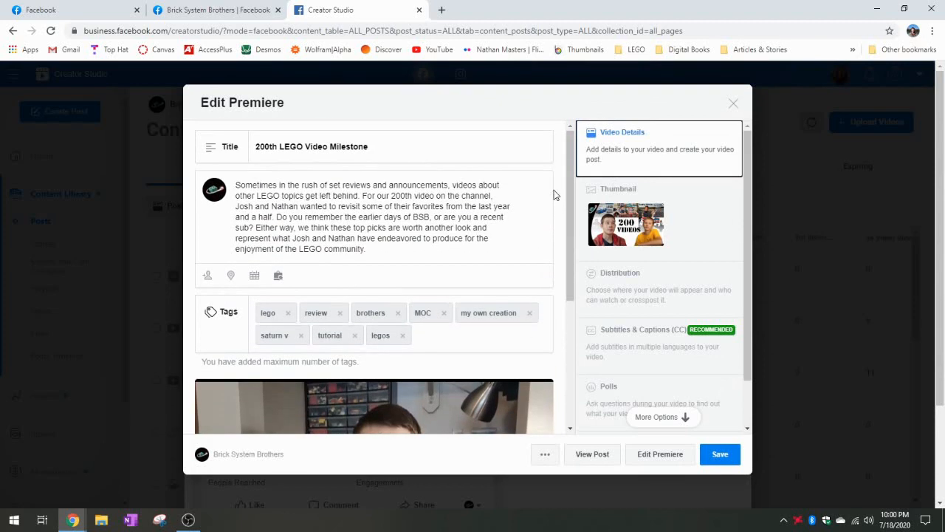
{"action": "mouse_move", "coordinate": [475, 113]}
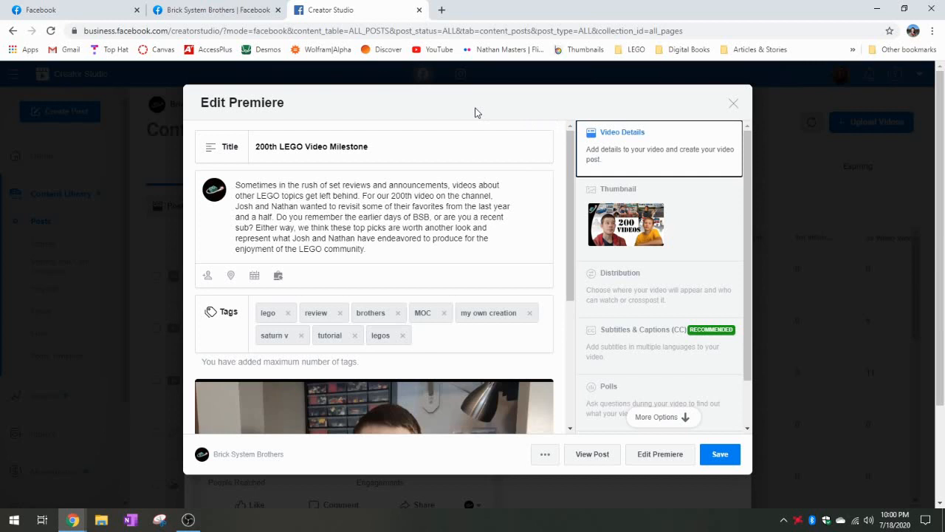
{"action": "mouse_move", "coordinate": [469, 111]}
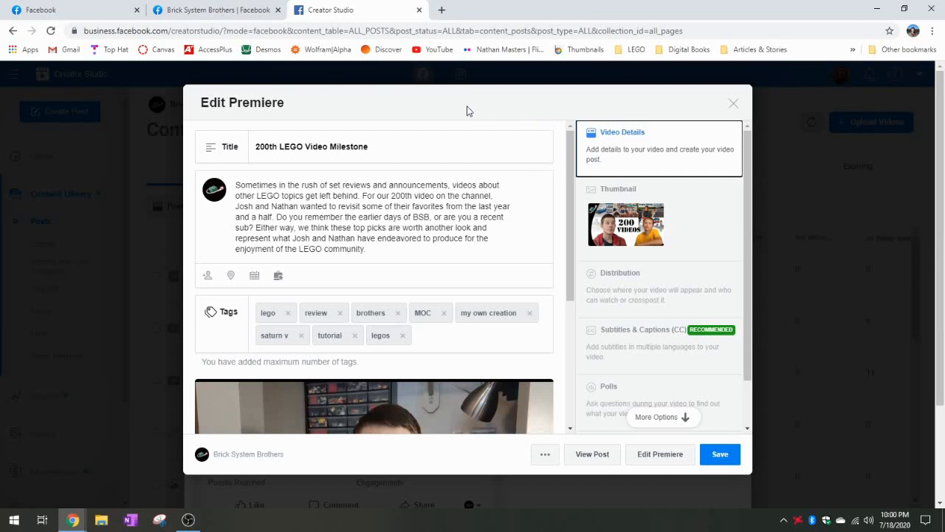
- Scroll down the post editor and open the Edit Premiere scheduling dialog
{"action": "scroll", "scroll_direction": "down", "scroll_amount": 3}
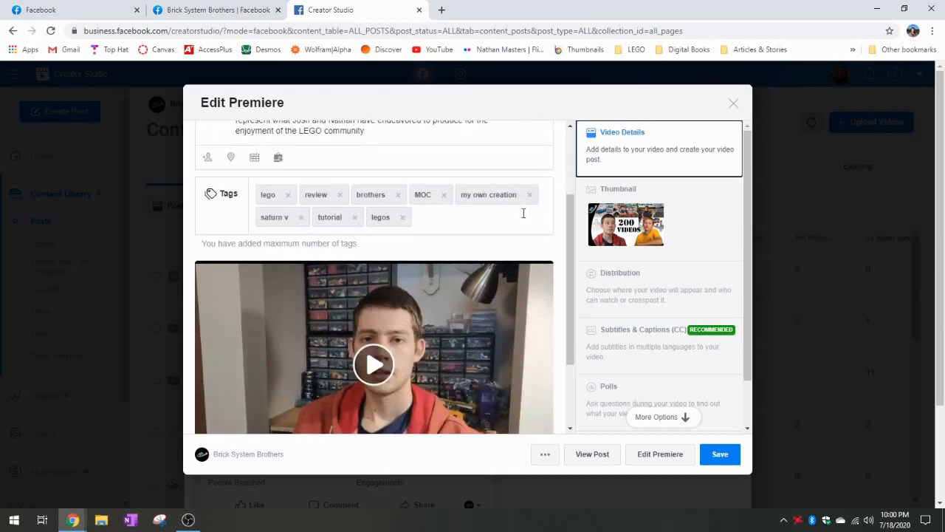
{"action": "scroll", "scroll_direction": "down", "scroll_amount": 3}
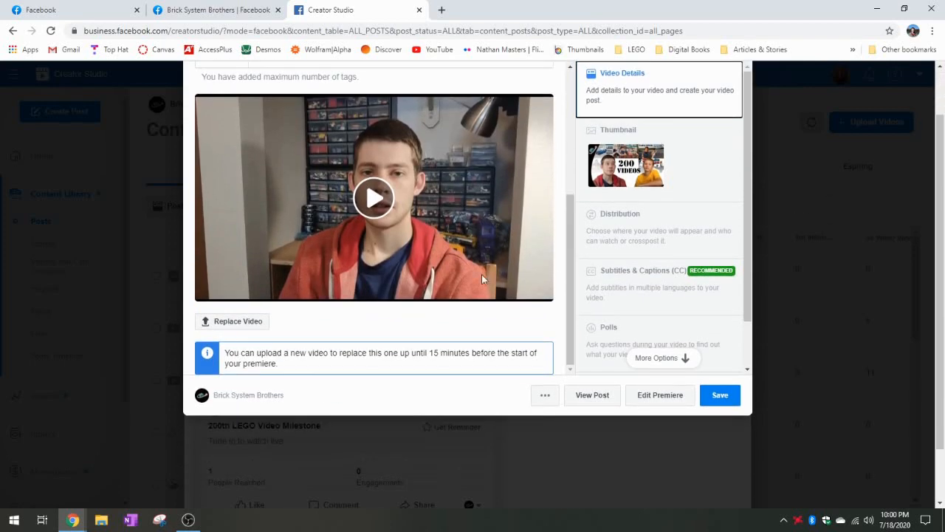
{"action": "mouse_move", "coordinate": [224, 334]}
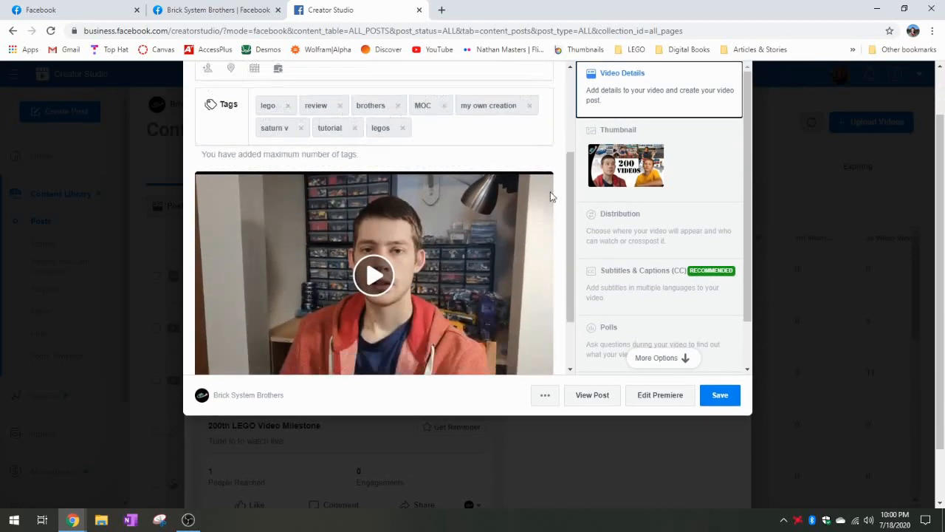
{"action": "scroll", "scroll_direction": "down", "scroll_amount": 3}
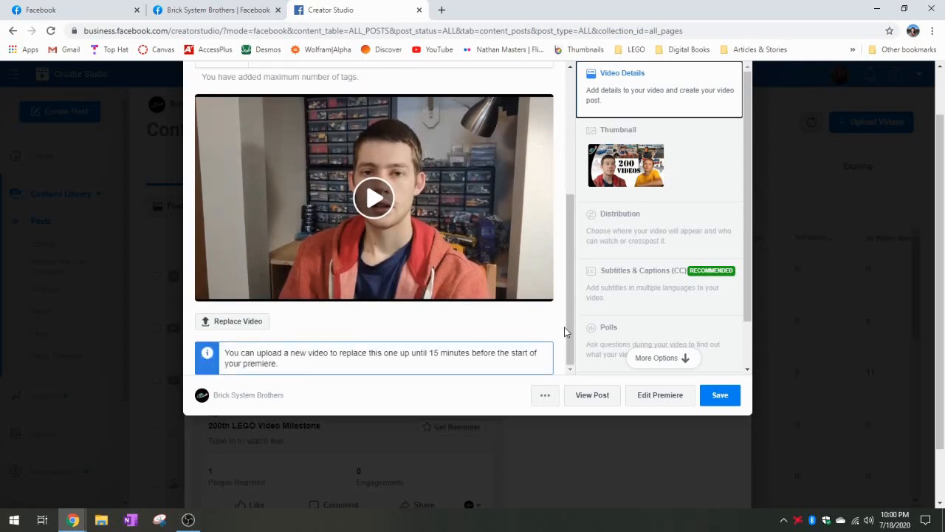
{"action": "scroll", "scroll_direction": "down", "scroll_amount": 3}
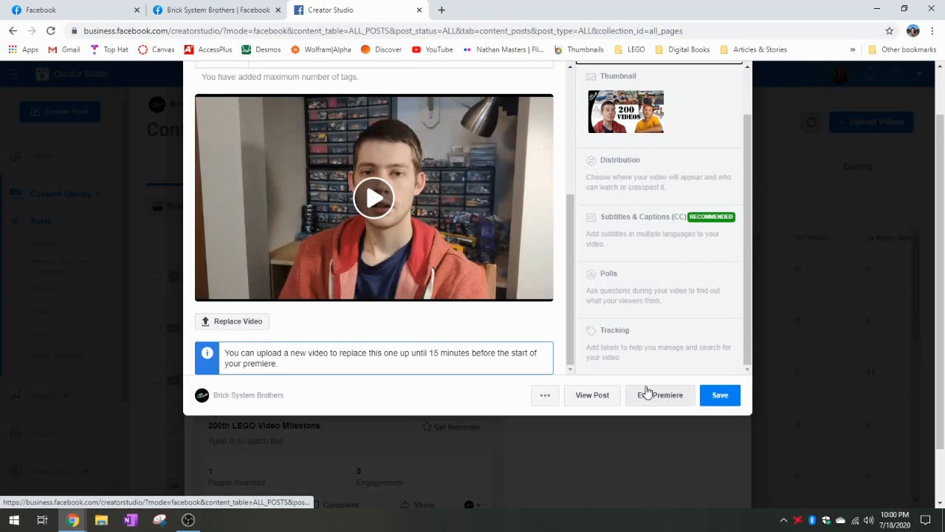
{"action": "mouse_move", "coordinate": [658, 395]}
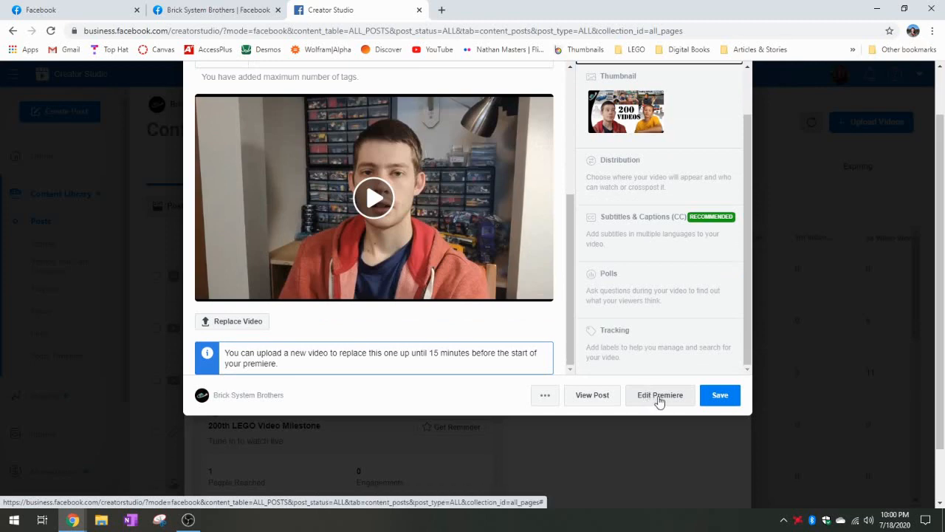
{"action": "left_click", "coordinate": [658, 394]}
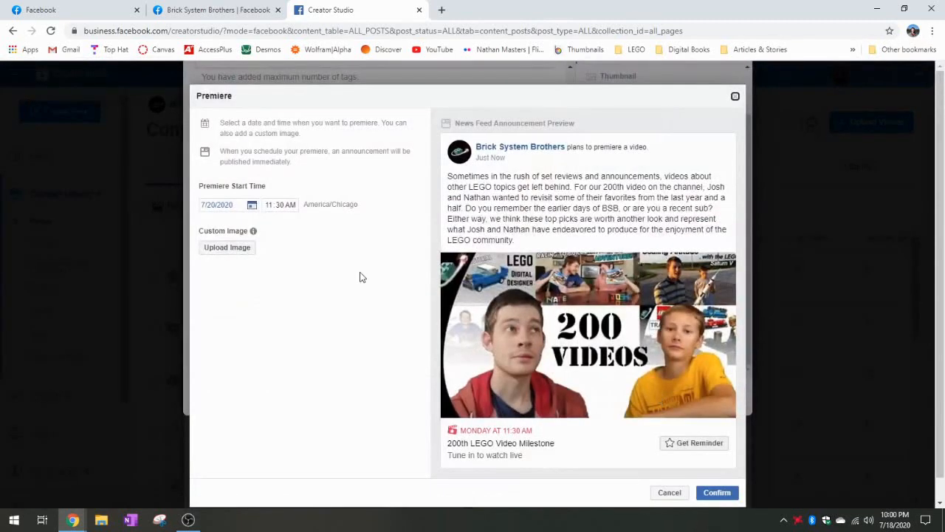
{"action": "mouse_move", "coordinate": [317, 180]}
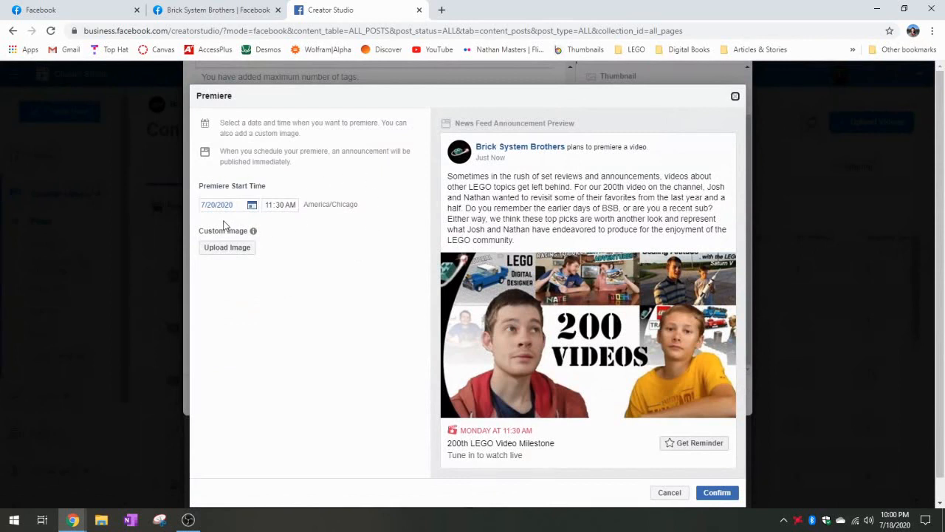
{"action": "left_click", "coordinate": [216, 203]}
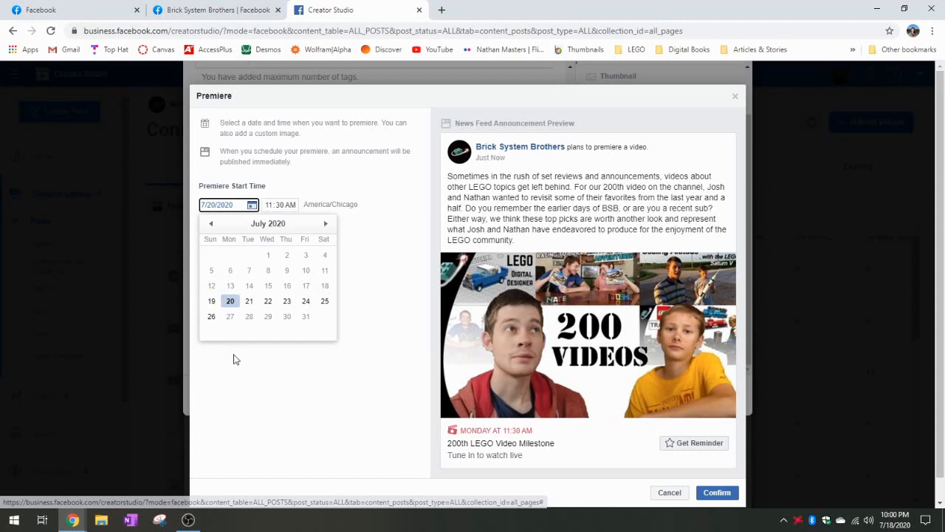
{"action": "left_click", "coordinate": [230, 302]}
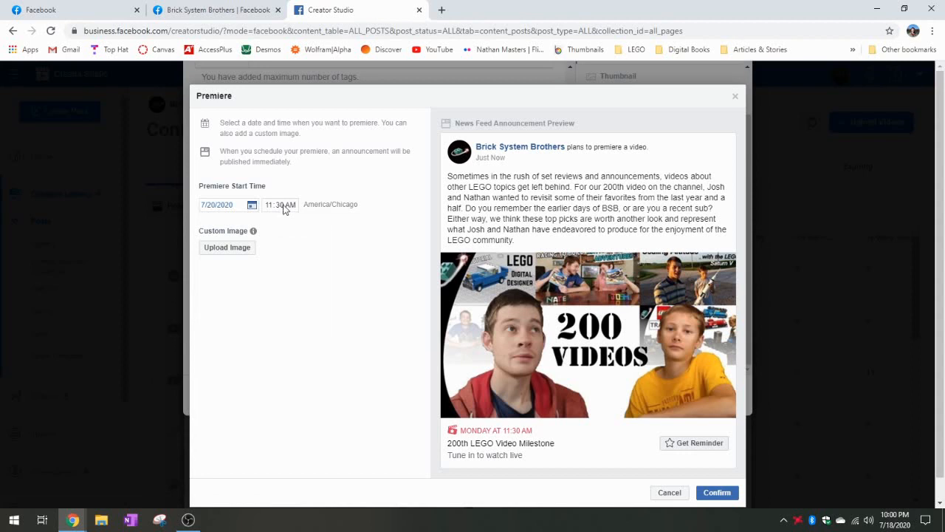
{"action": "mouse_move", "coordinate": [272, 215]}
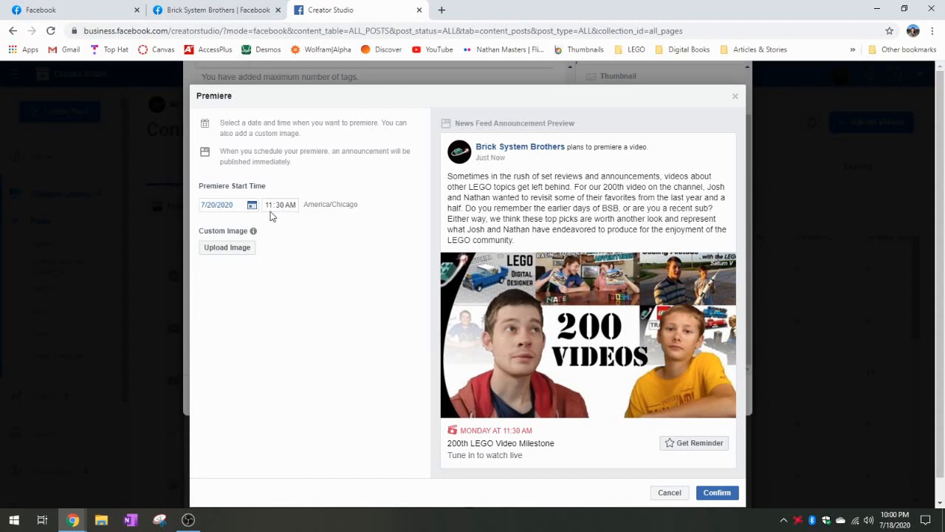
{"action": "mouse_move", "coordinate": [280, 213]}
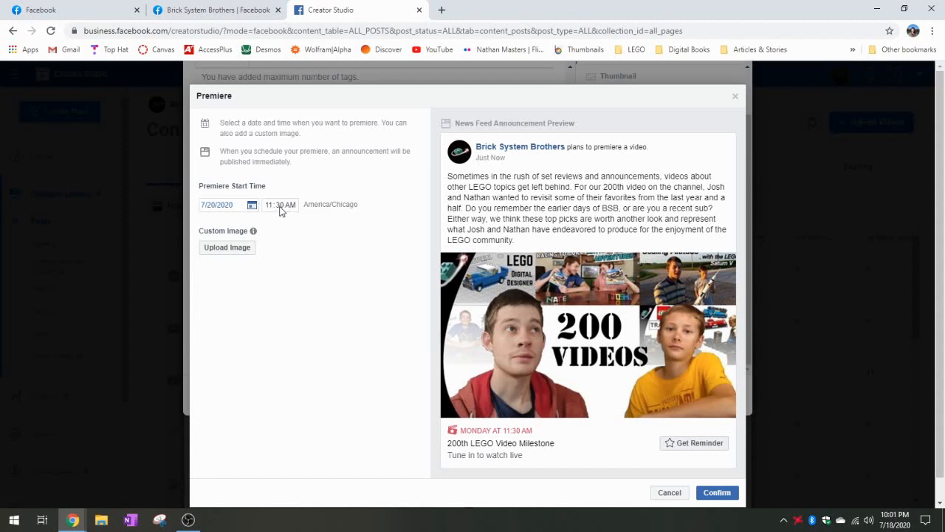
{"action": "mouse_move", "coordinate": [322, 237]}
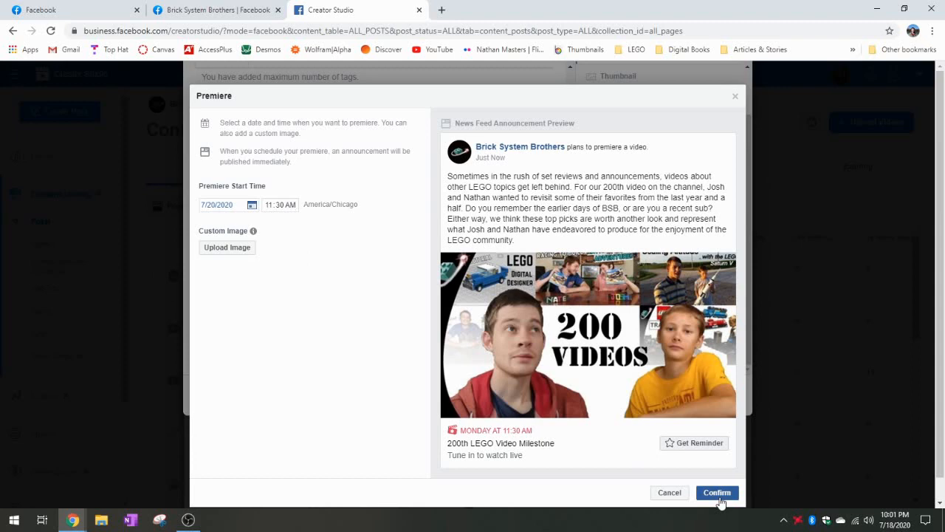
{"action": "left_click", "coordinate": [716, 492]}
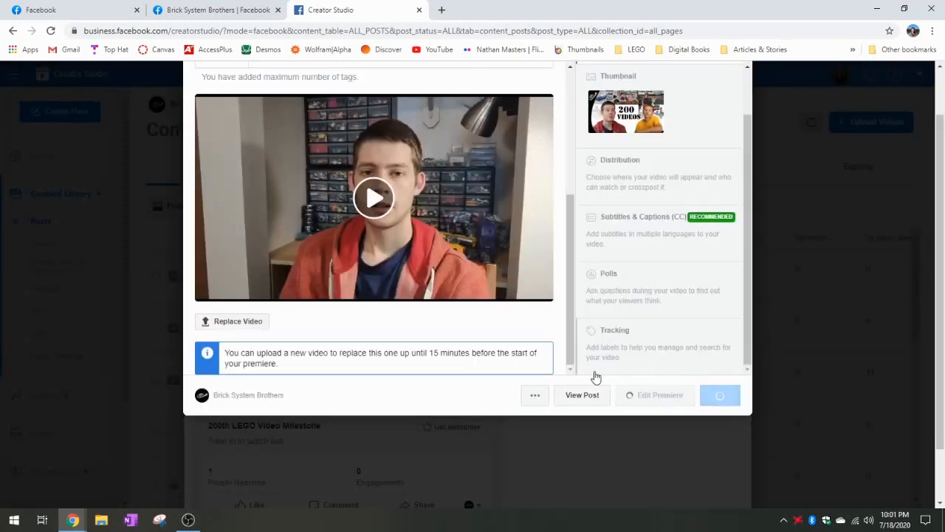
- Check the premiere post on Facebook, return to Creator Studio and close the Post Details view
{"action": "left_click", "coordinate": [582, 395]}
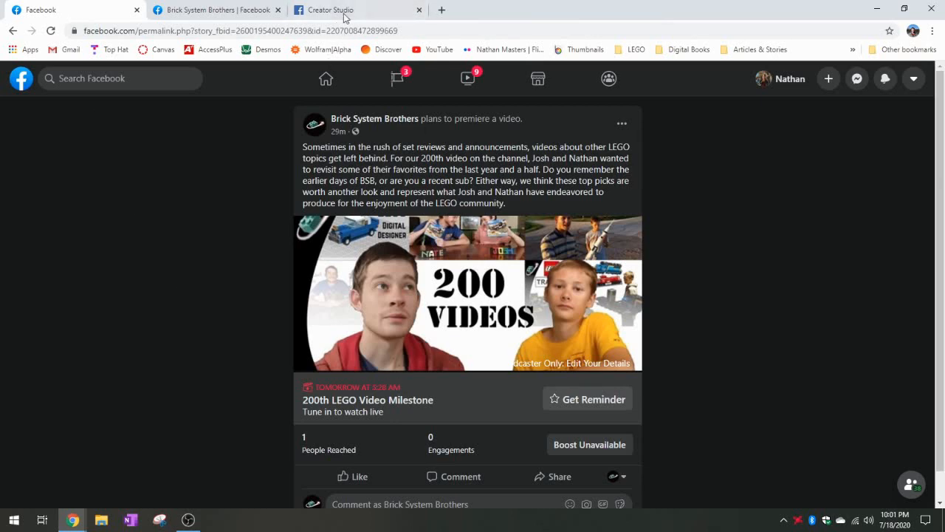
{"action": "left_click", "coordinate": [332, 9]}
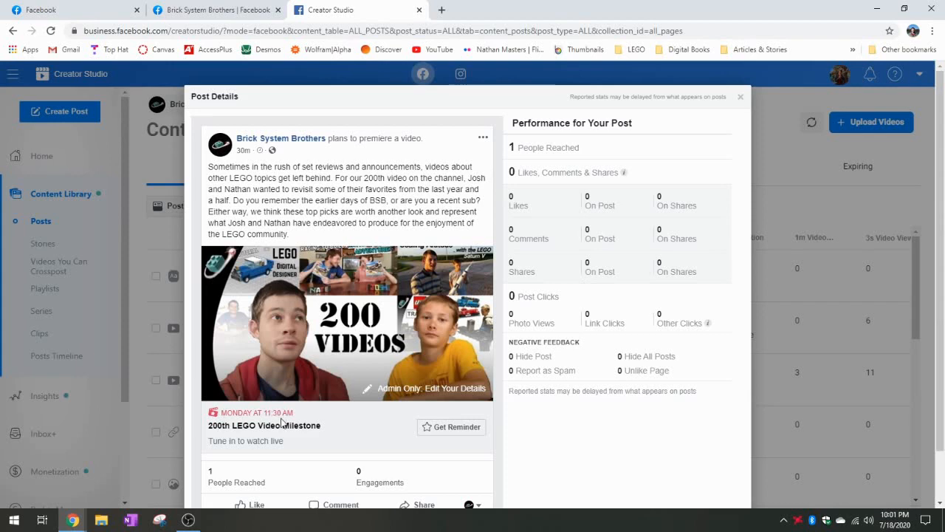
{"action": "mouse_move", "coordinate": [745, 100]}
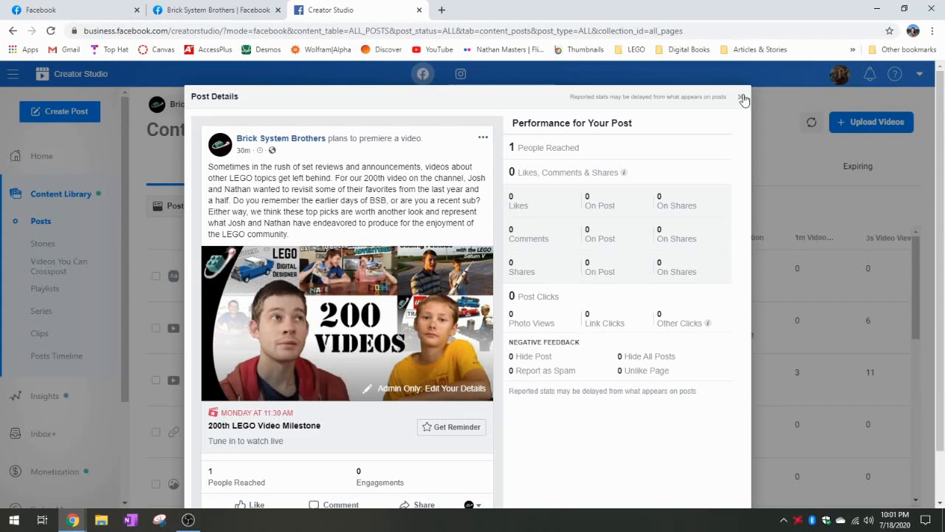
{"action": "left_click", "coordinate": [745, 97]}
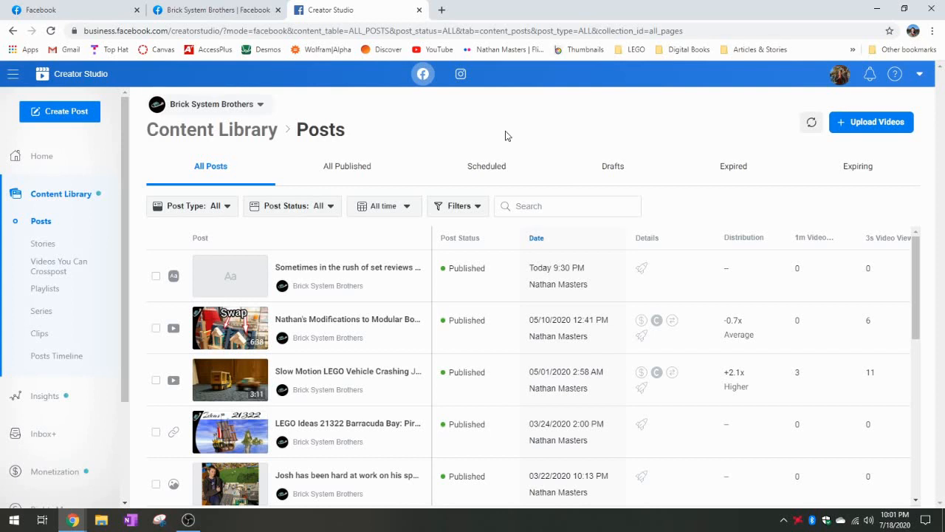
{"action": "mouse_move", "coordinate": [372, 130]}
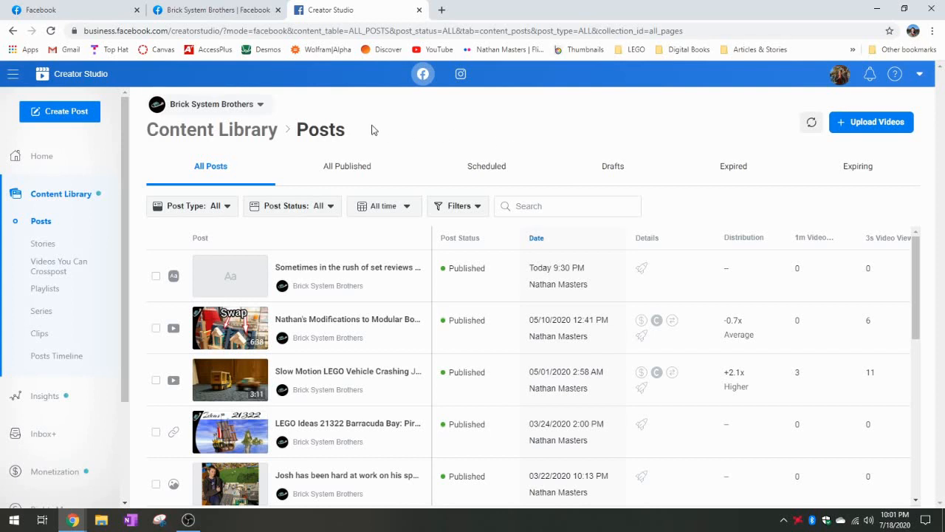
{"action": "mouse_move", "coordinate": [363, 118]}
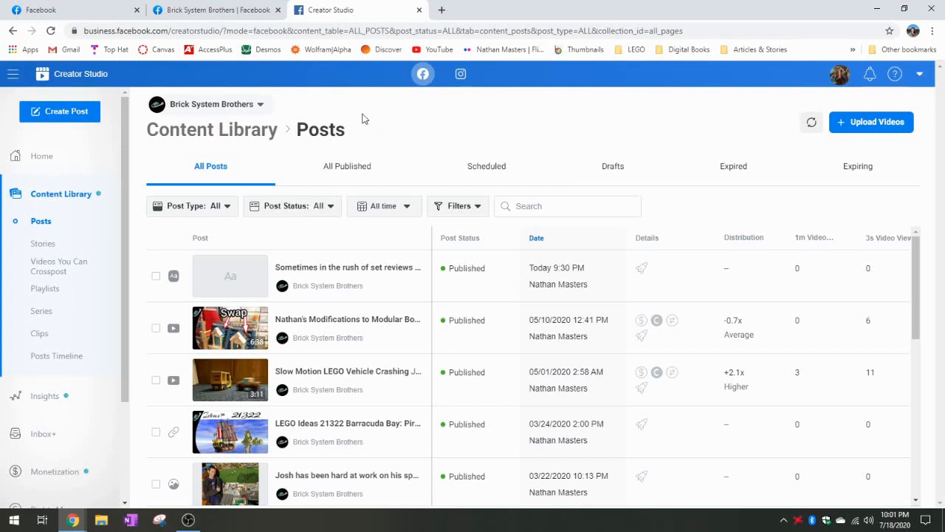
{"action": "mouse_move", "coordinate": [338, 109]}
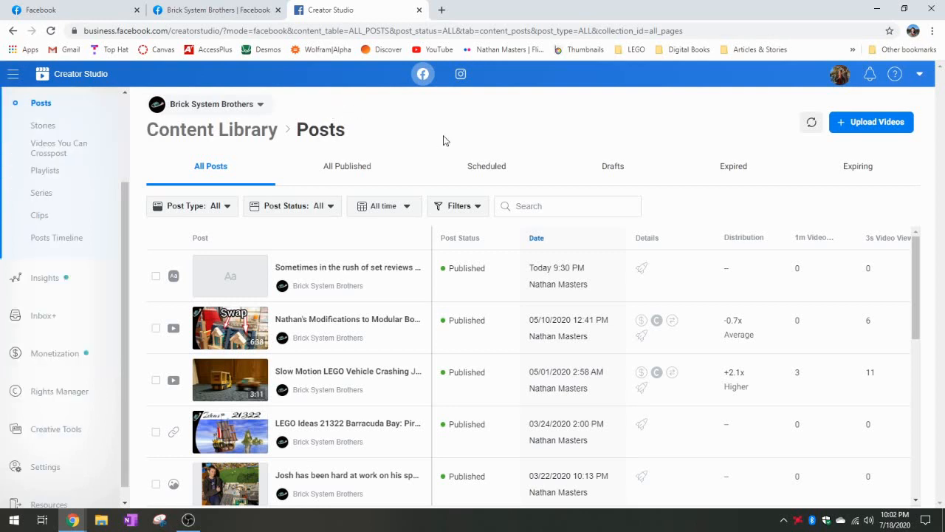
{"action": "mouse_move", "coordinate": [455, 139]}
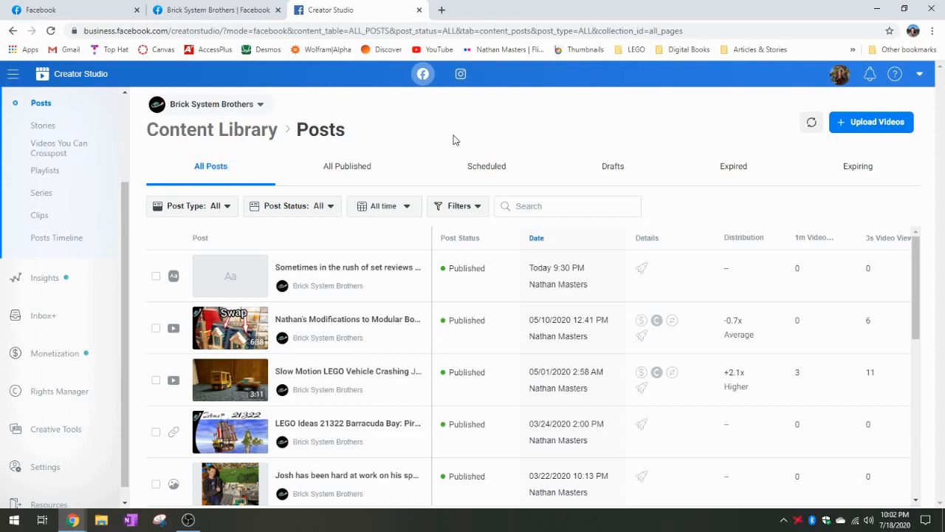
{"action": "mouse_move", "coordinate": [269, 45]}
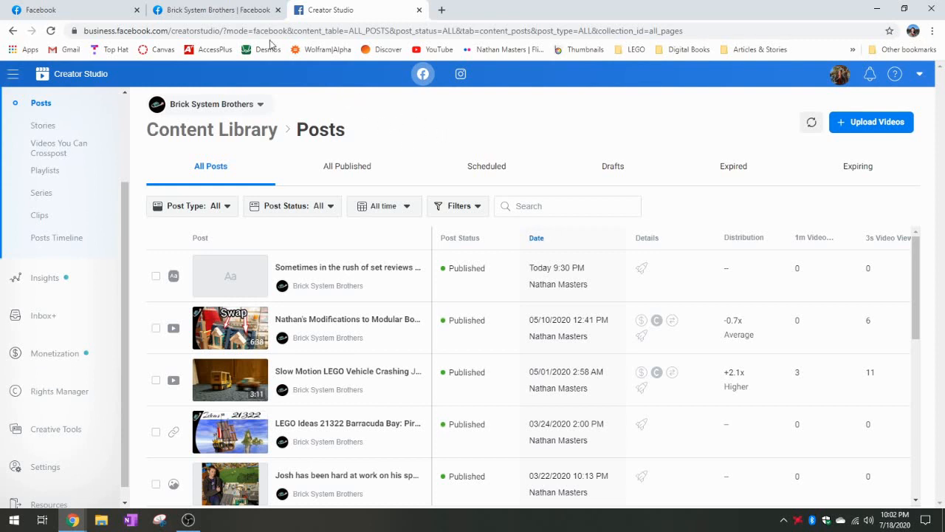
{"action": "mouse_move", "coordinate": [348, 9]}
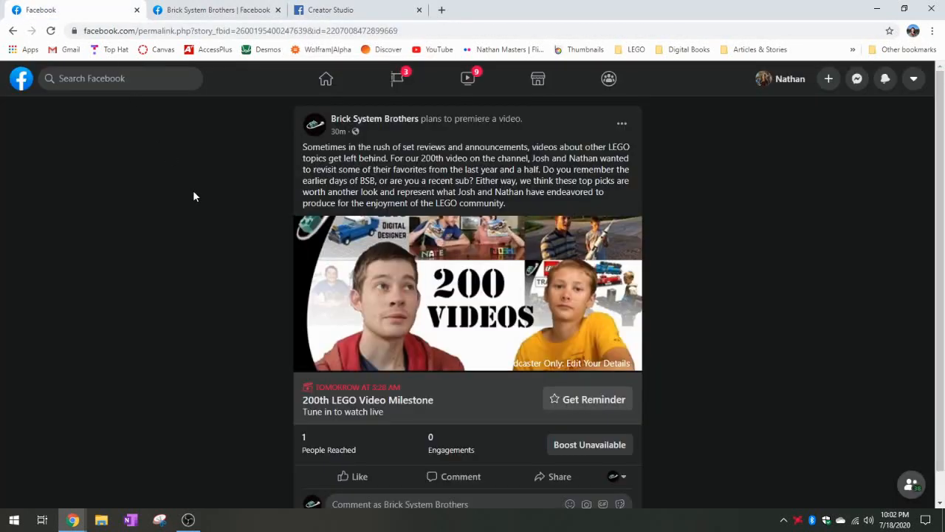
{"action": "mouse_move", "coordinate": [204, 257]}
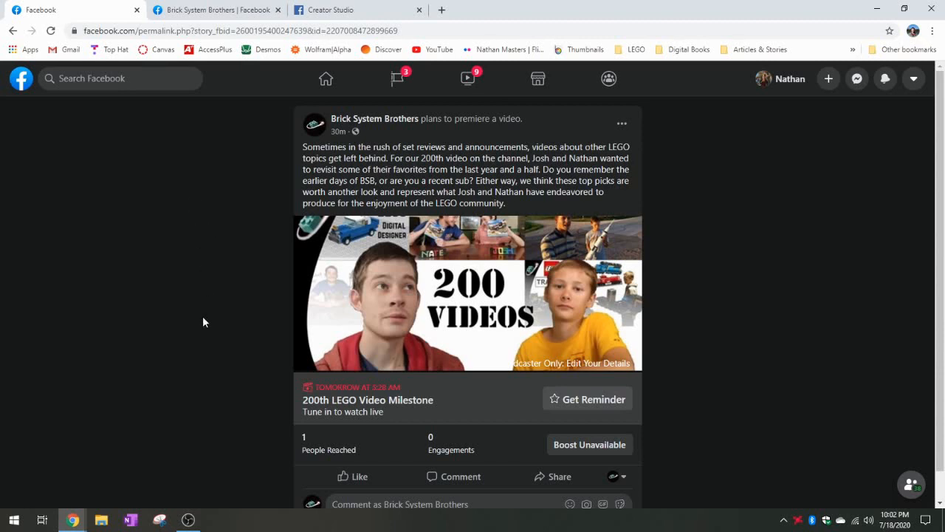
{"action": "mouse_move", "coordinate": [207, 323]}
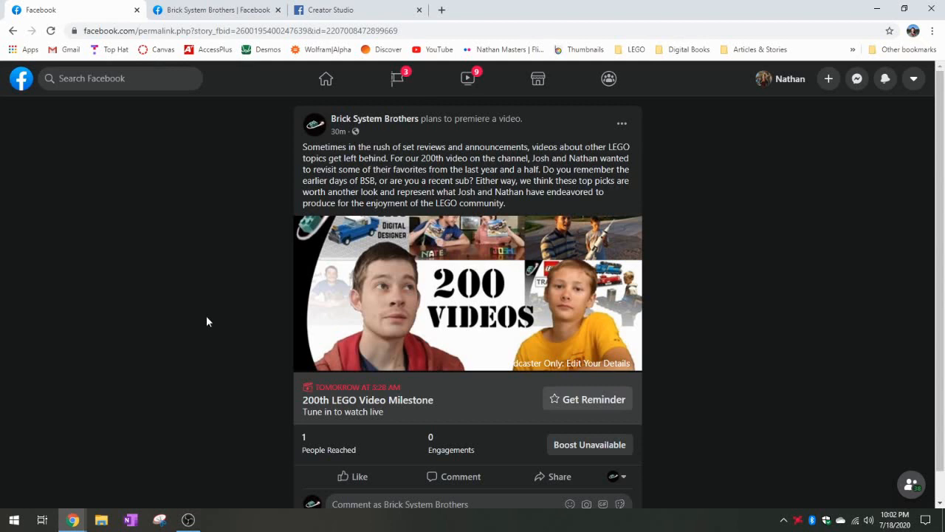
{"action": "mouse_move", "coordinate": [222, 213]}
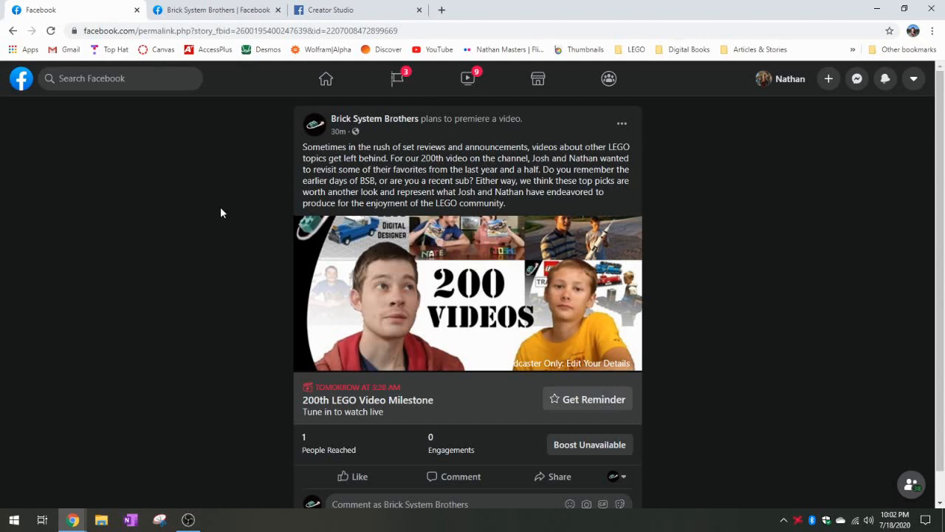
{"action": "mouse_move", "coordinate": [231, 190]}
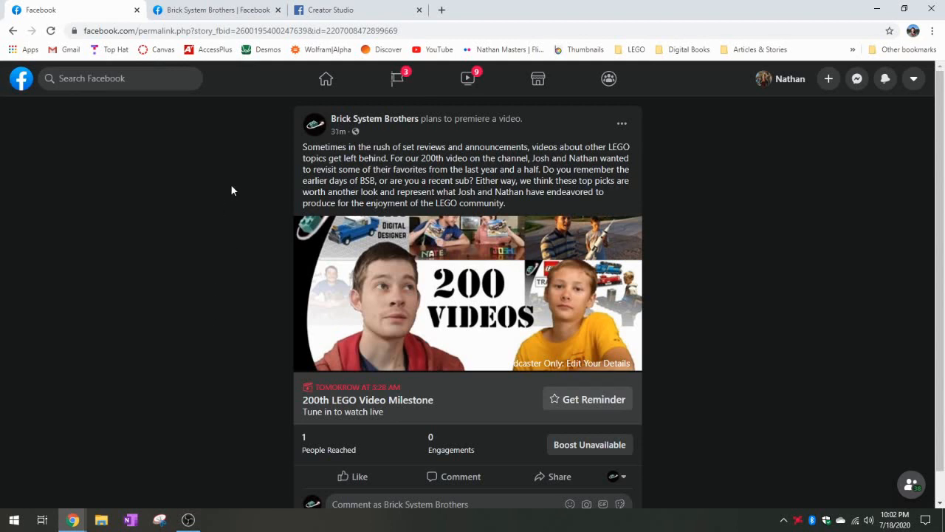
{"action": "mouse_move", "coordinate": [248, 181]}
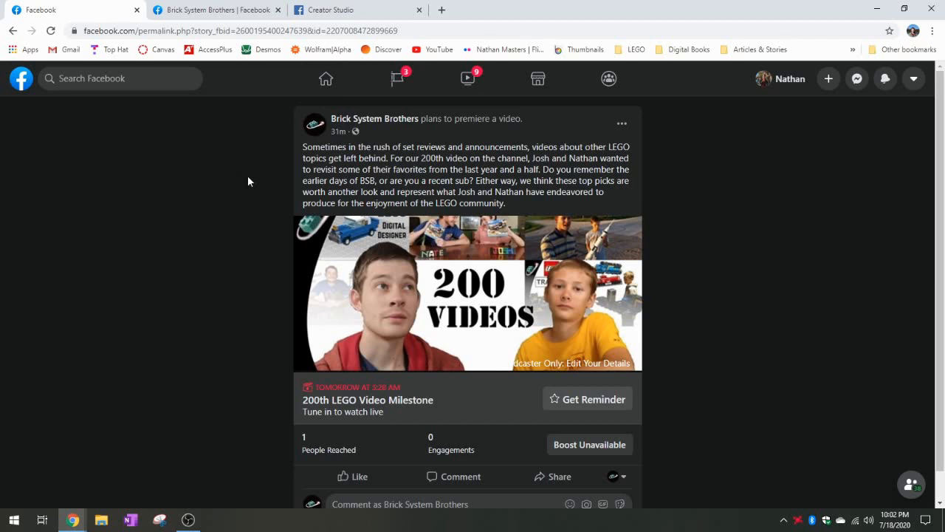
{"action": "mouse_move", "coordinate": [246, 183]}
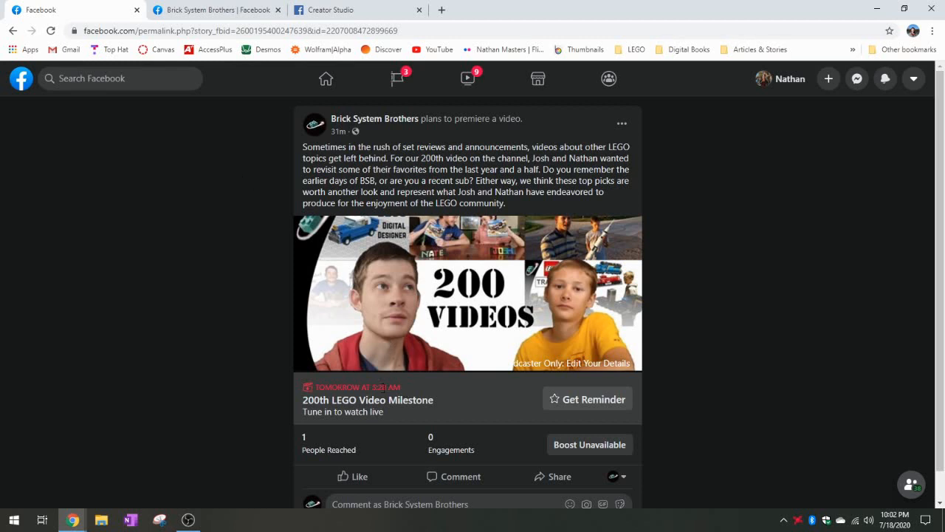
- Return from the Facebook premiere post to the Creator Studio Content Library tab
{"action": "left_click", "coordinate": [332, 8]}
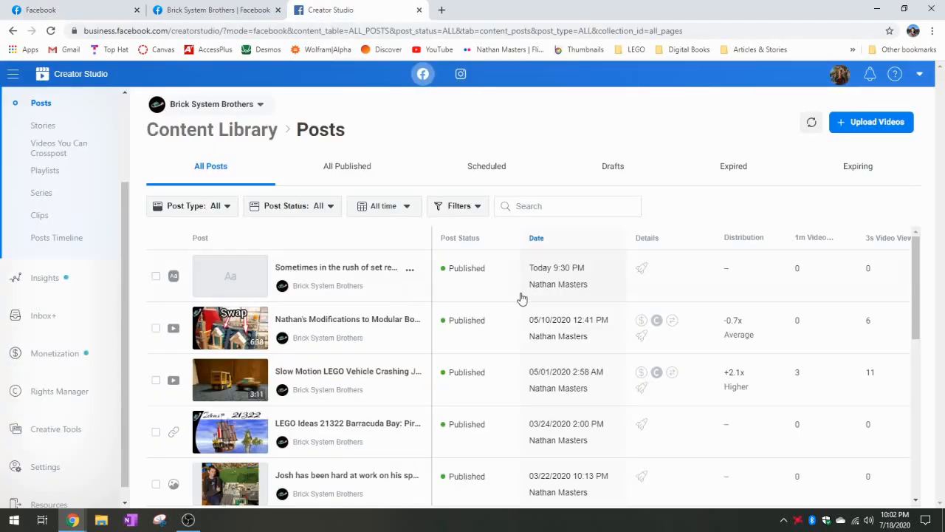
{"action": "mouse_move", "coordinate": [488, 295]}
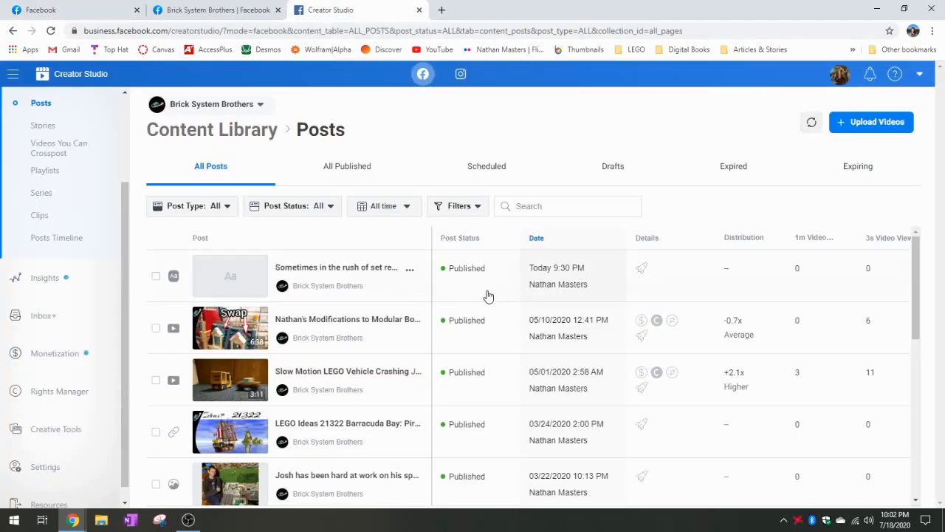